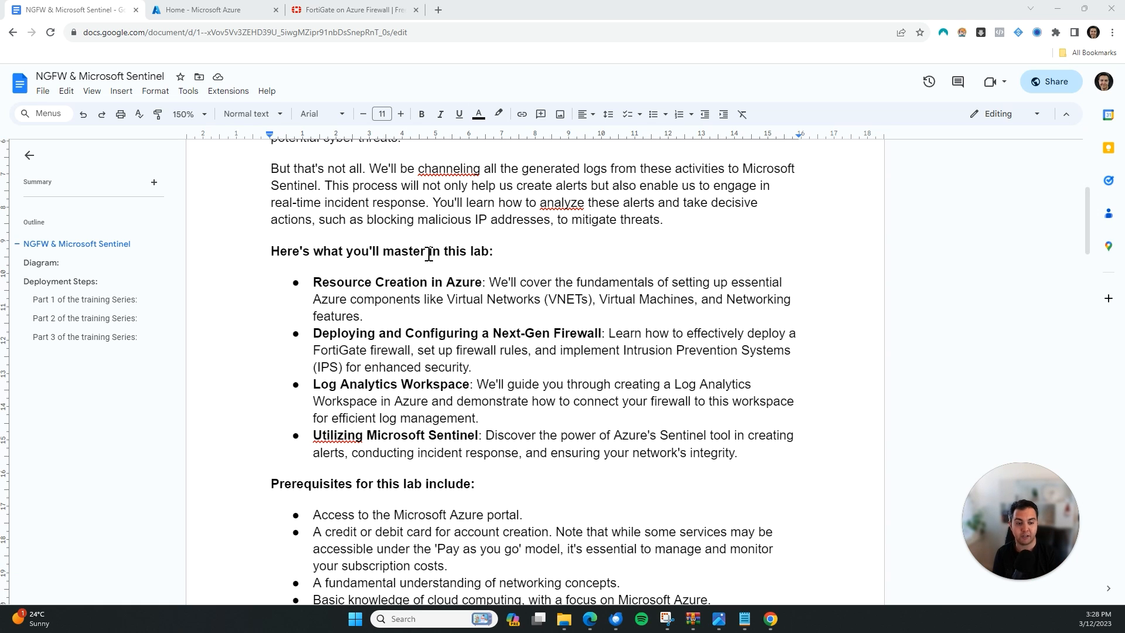
pyautogui.moveTo(485, 290)
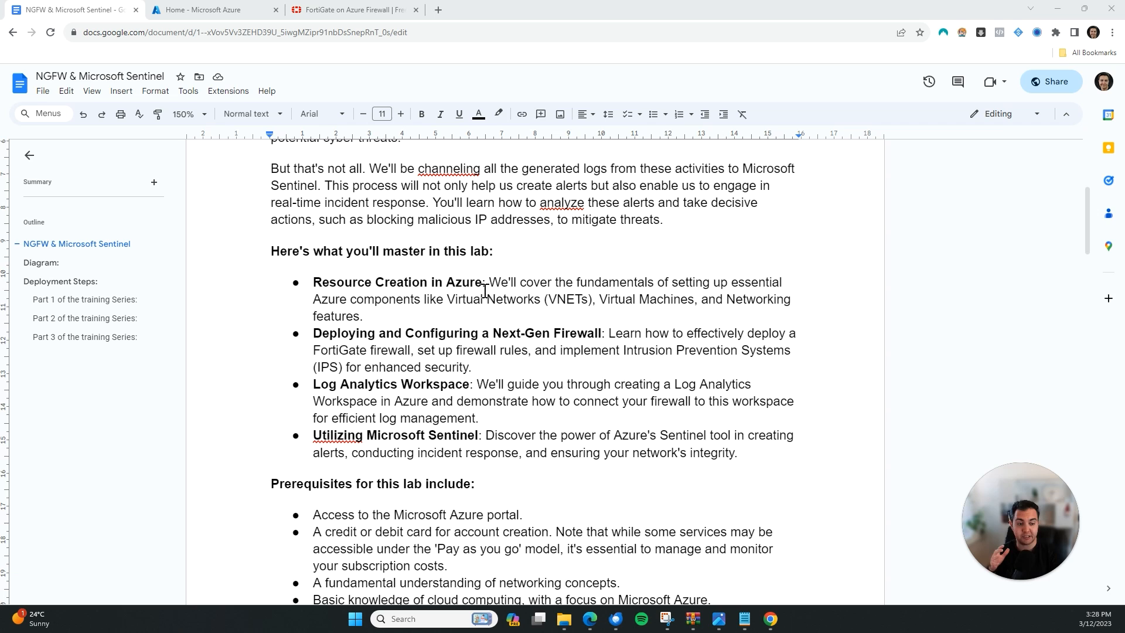
pyautogui.moveTo(379, 316)
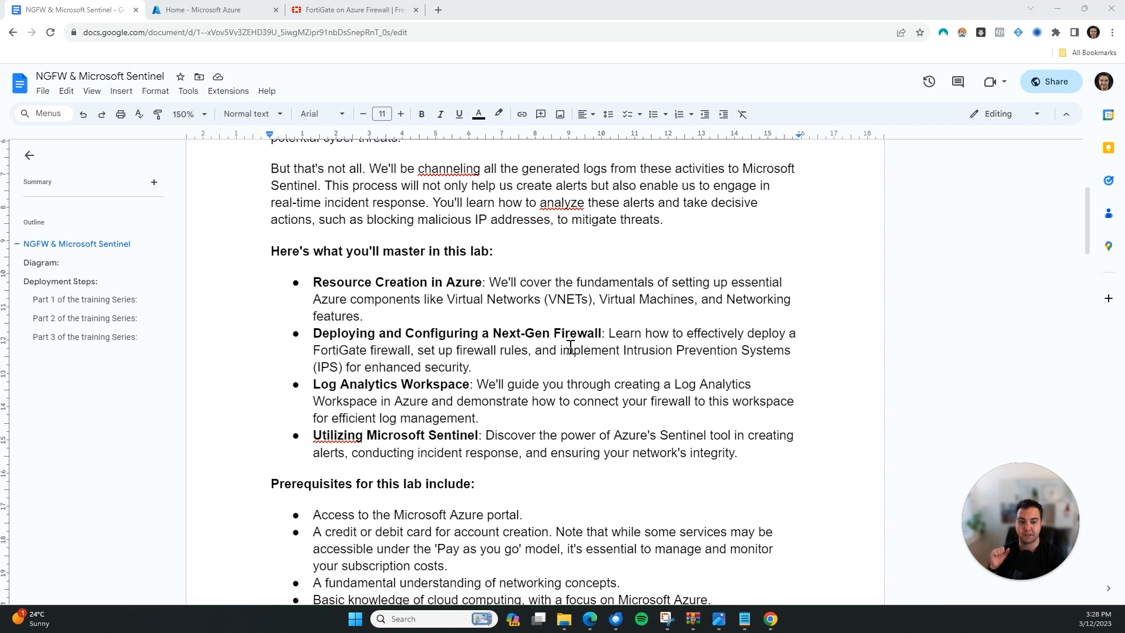
# - Scroll down through the Cyber Lab network diagram in the lab guide
pyautogui.scroll(-3)
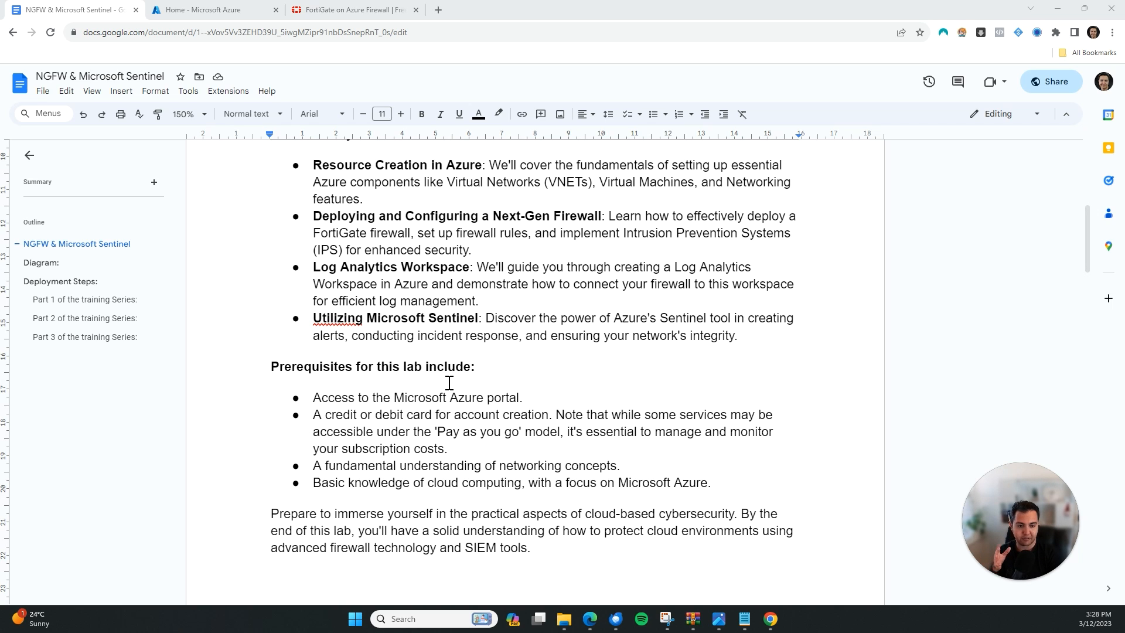
pyautogui.moveTo(551, 459)
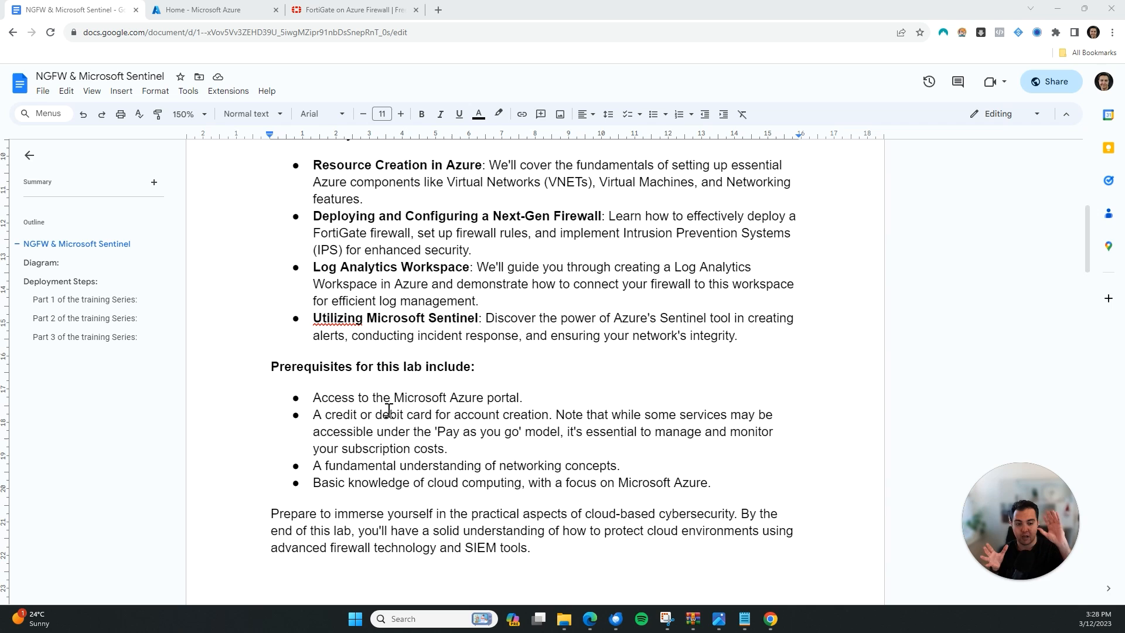
pyautogui.moveTo(314, 415)
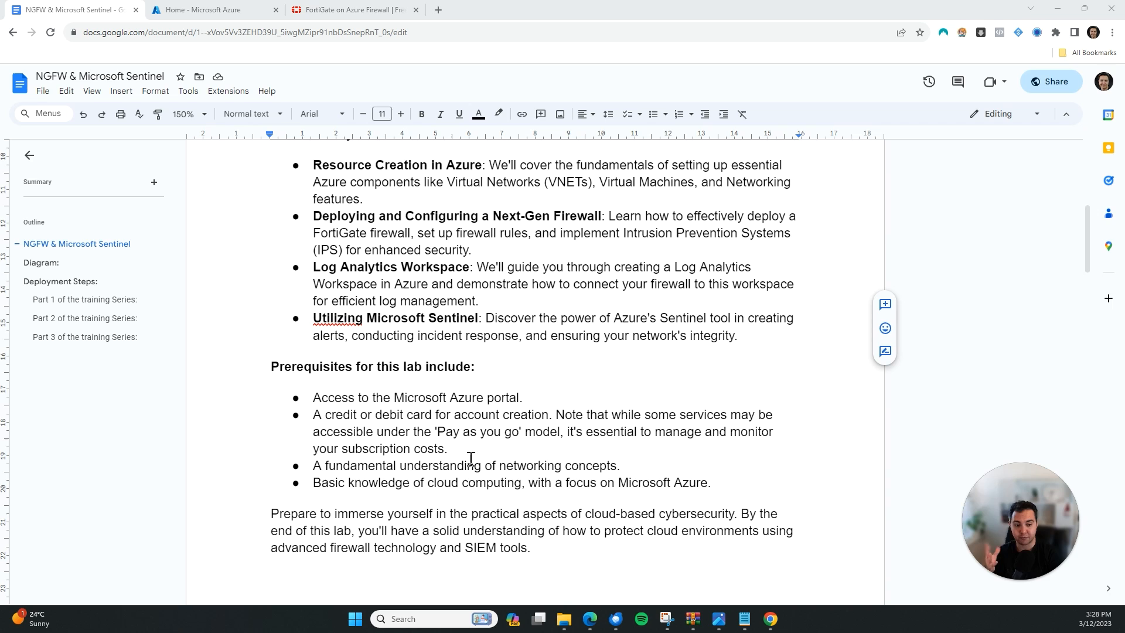
pyautogui.moveTo(531, 427)
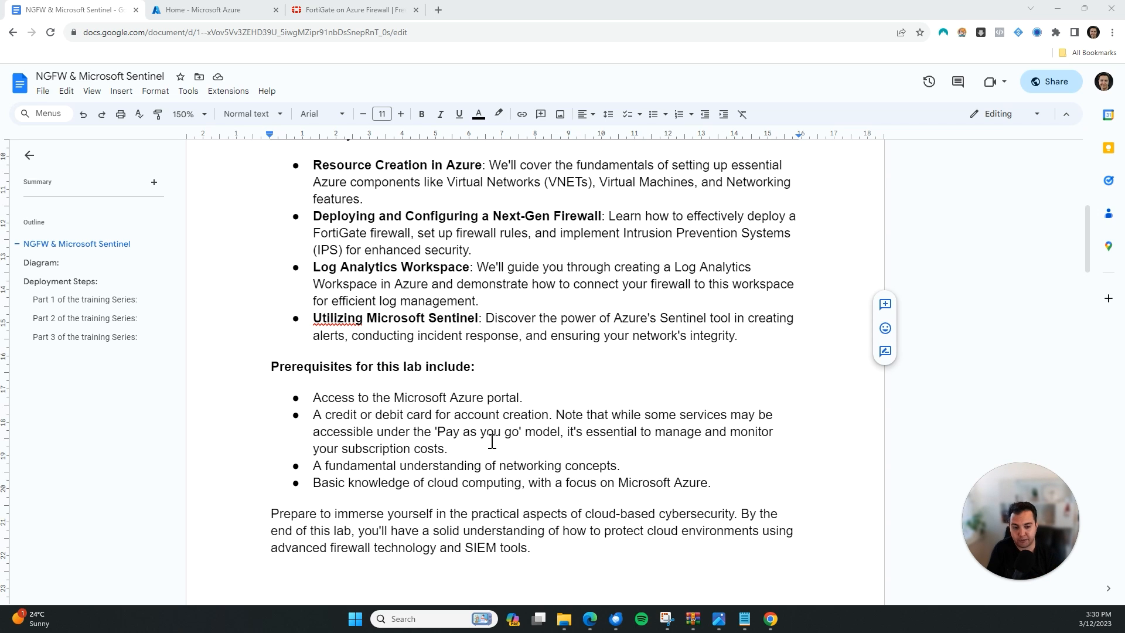
pyautogui.scroll(-3)
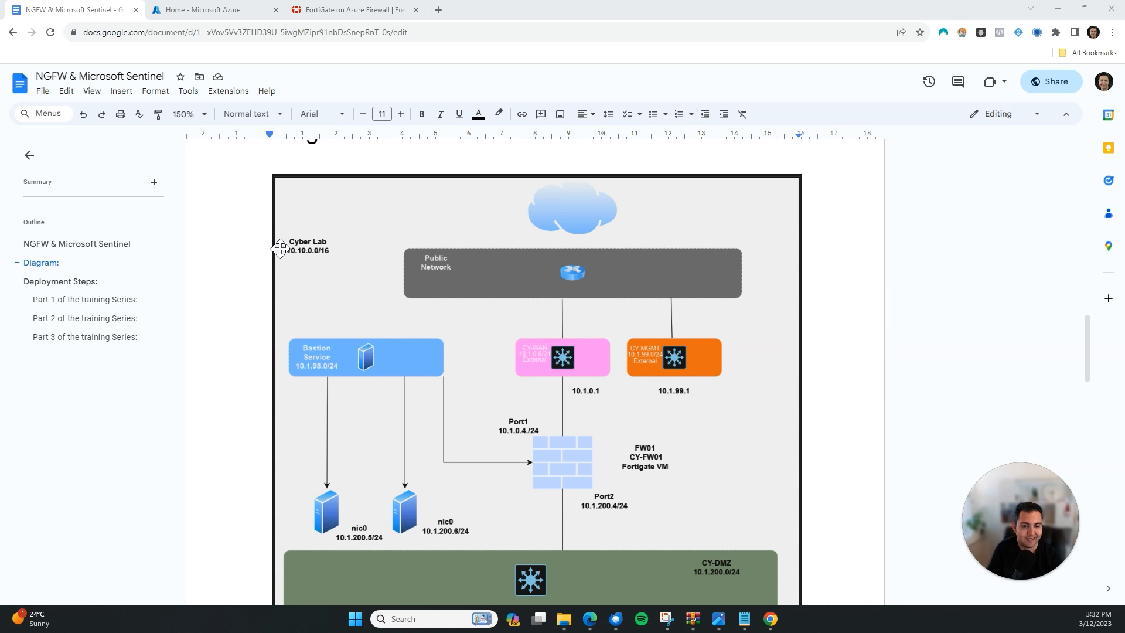
pyautogui.moveTo(412, 368)
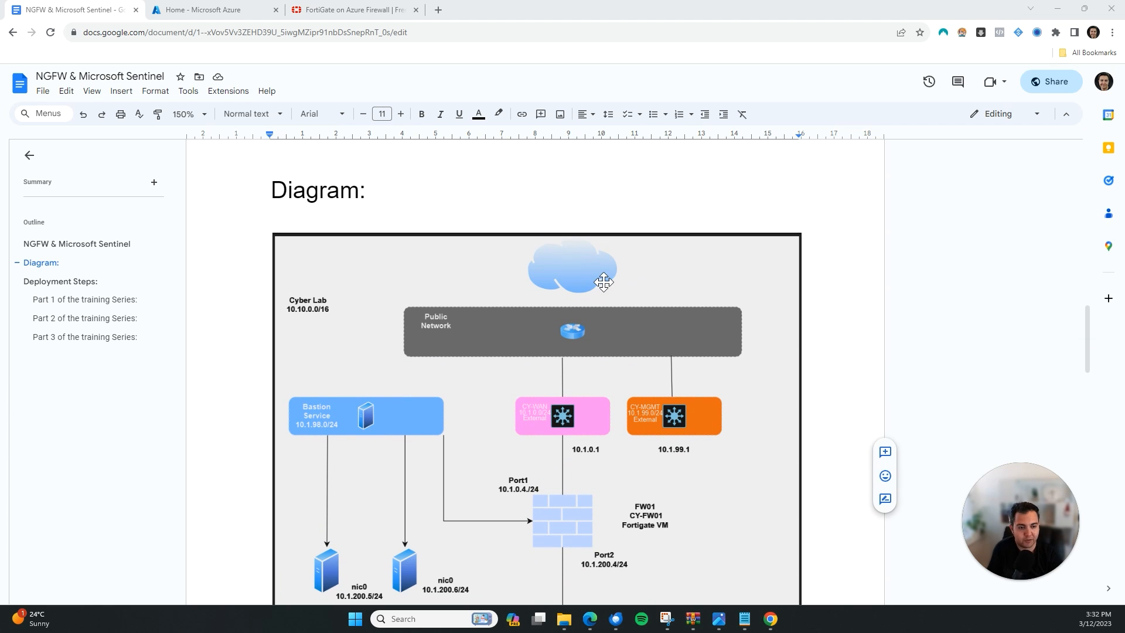
pyautogui.moveTo(585, 282)
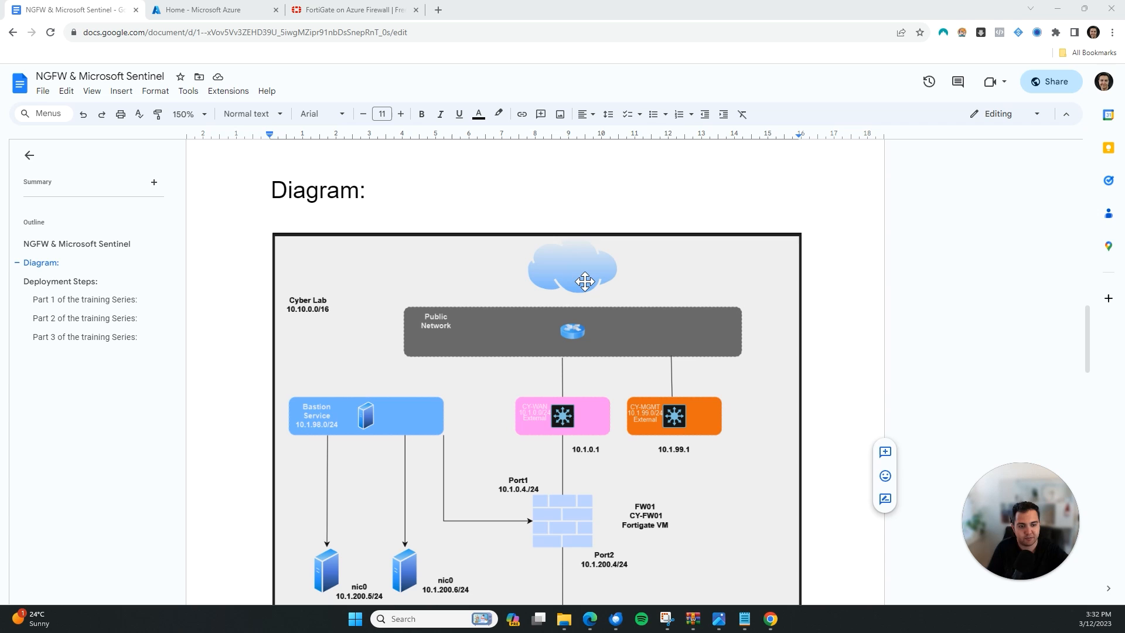
pyautogui.moveTo(458, 333)
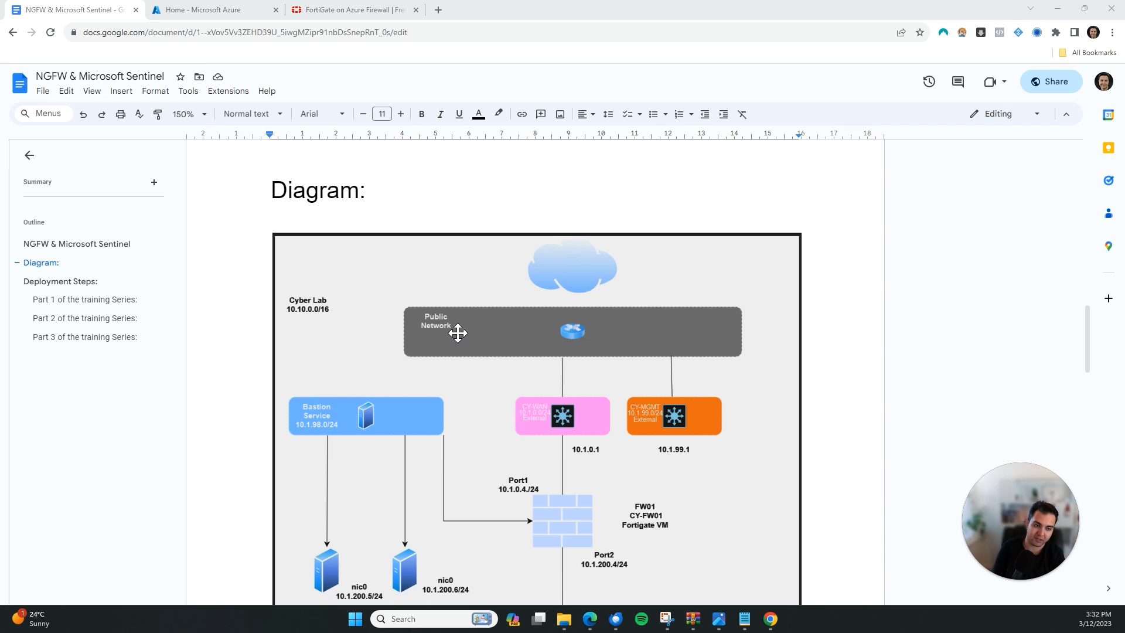
pyautogui.moveTo(423, 403)
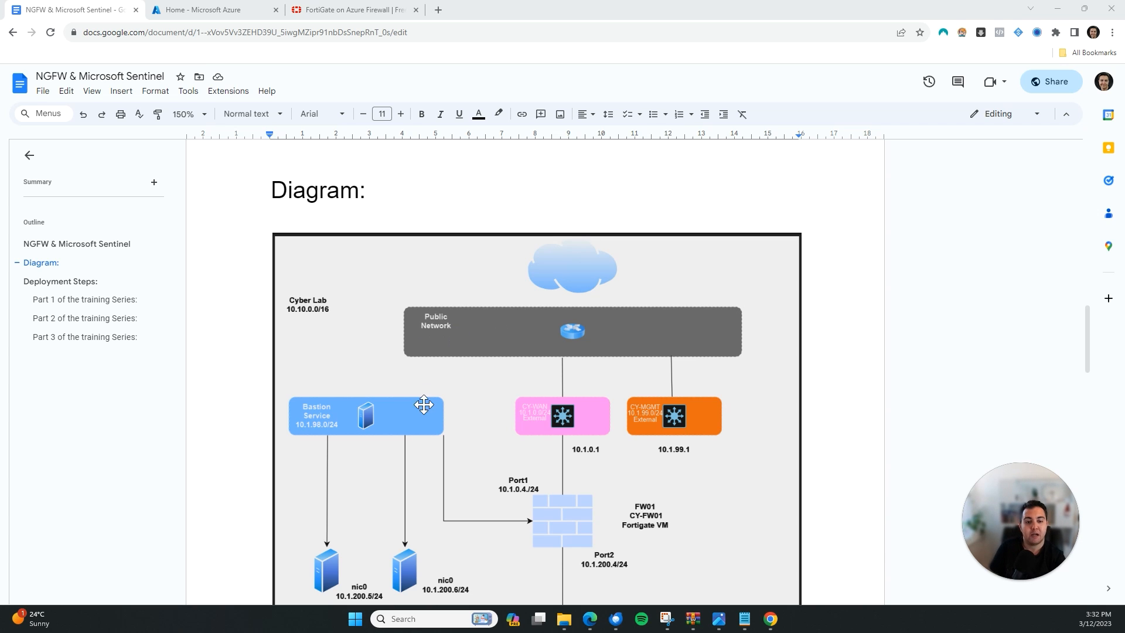
pyautogui.scroll(-3)
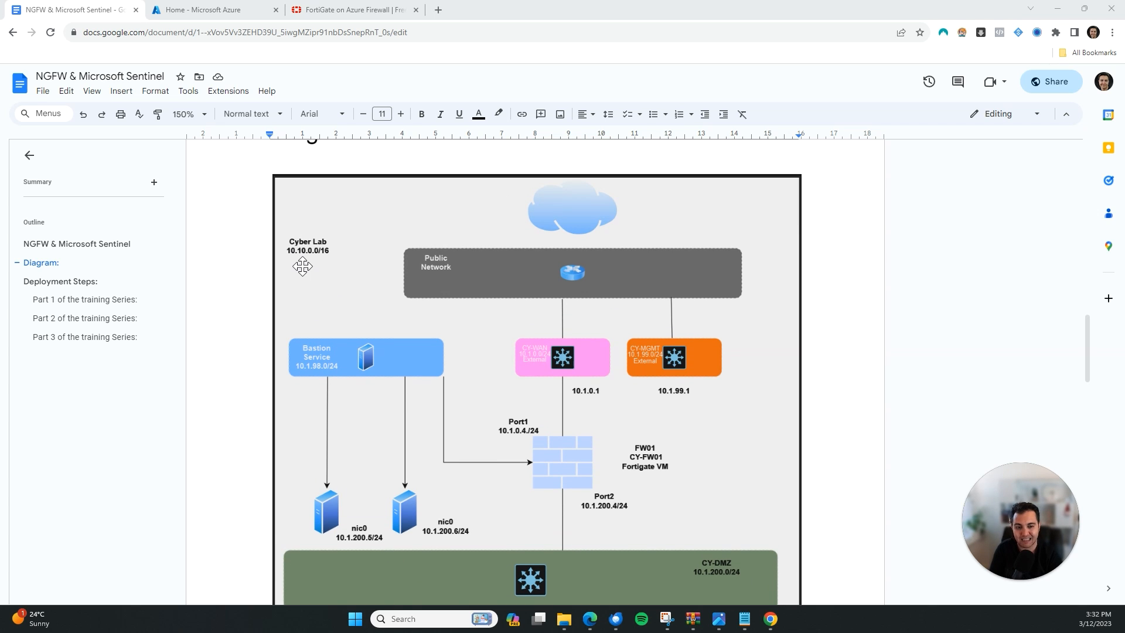
pyautogui.moveTo(351, 258)
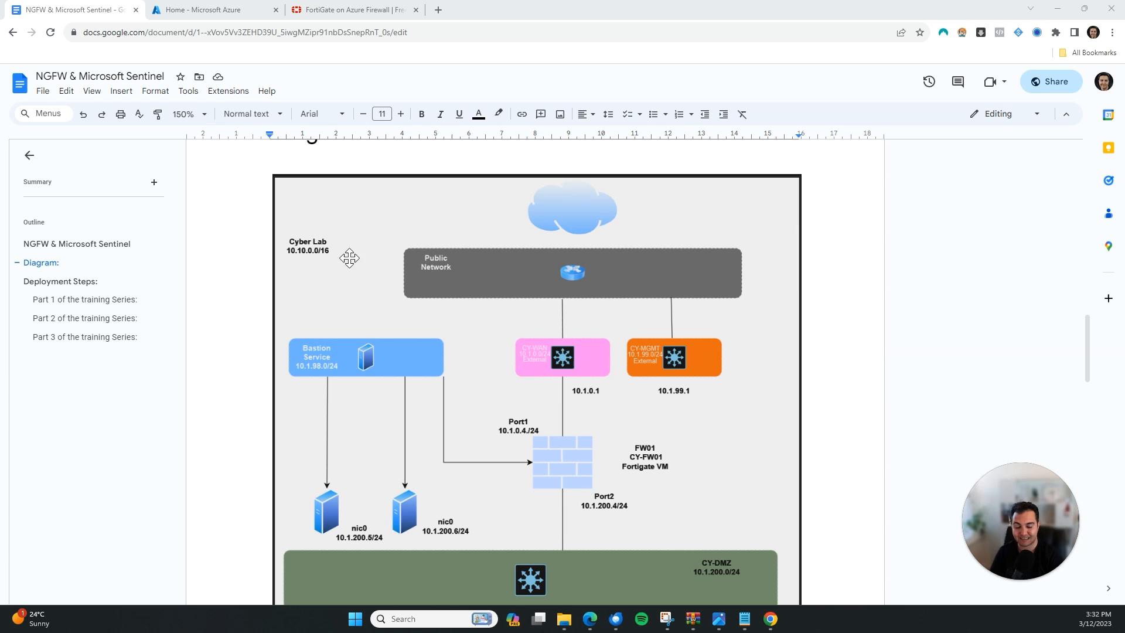
pyautogui.moveTo(362, 244)
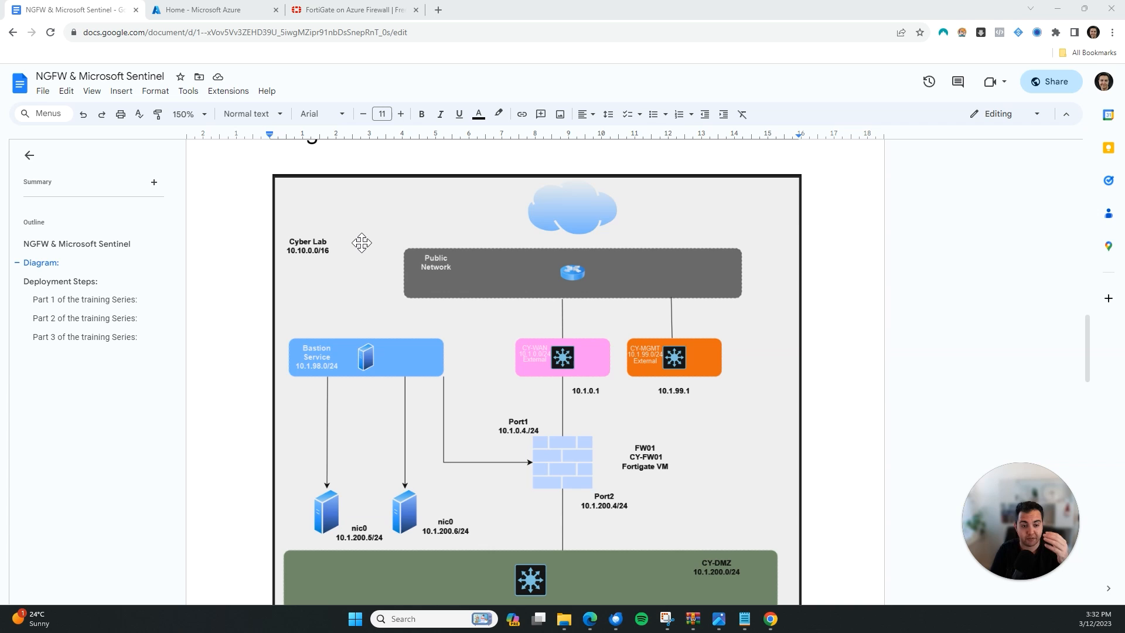
pyautogui.moveTo(791, 364)
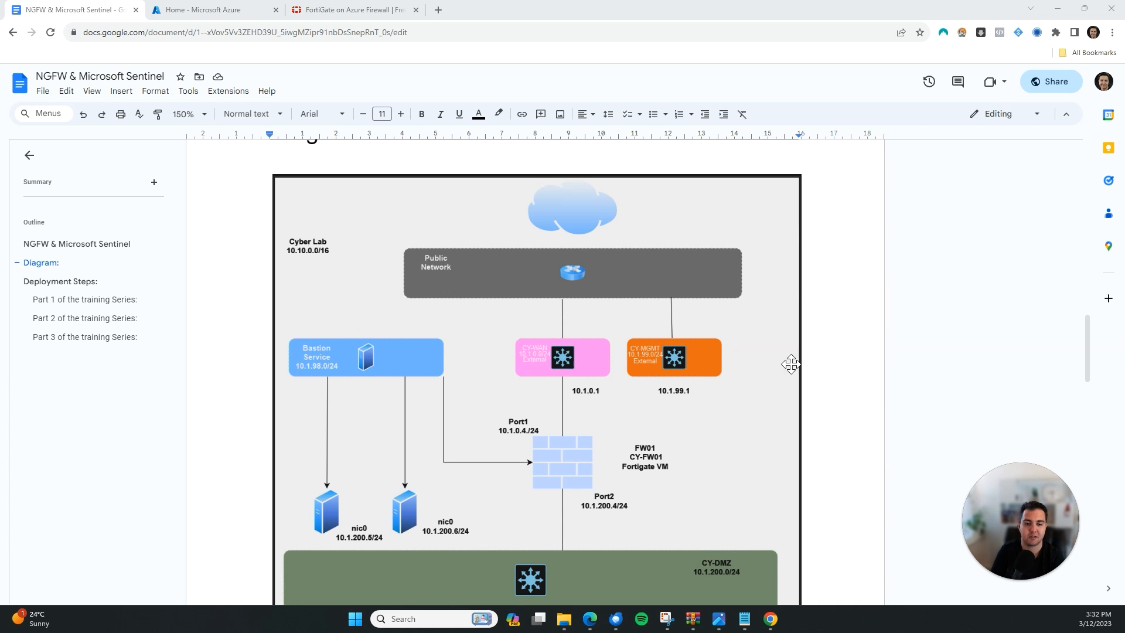
pyautogui.scroll(-3)
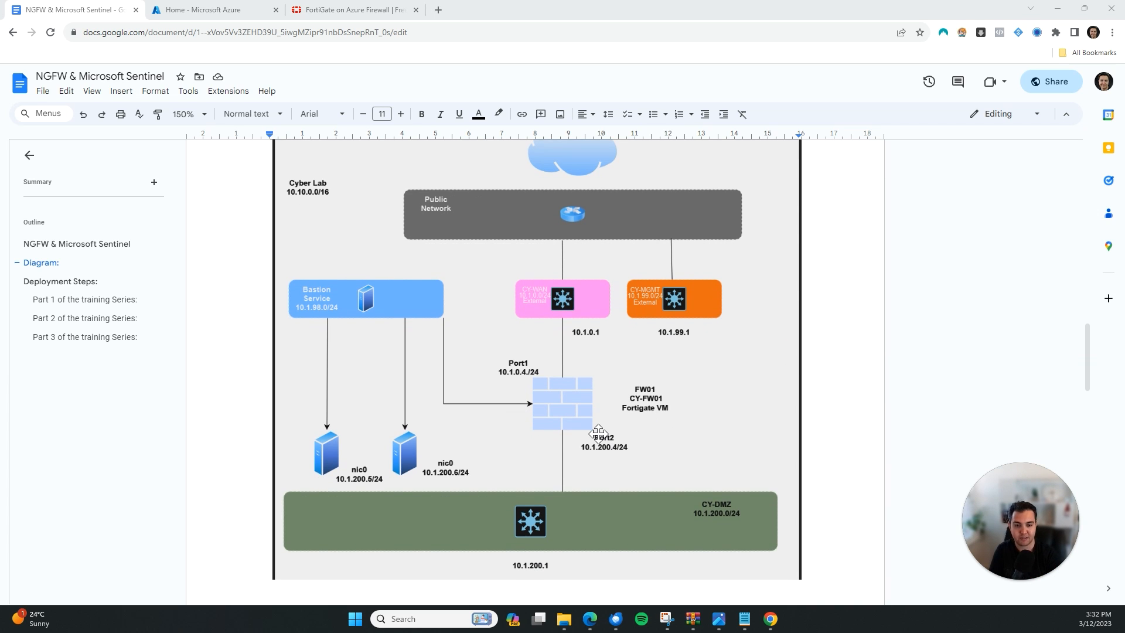
pyautogui.moveTo(692, 522)
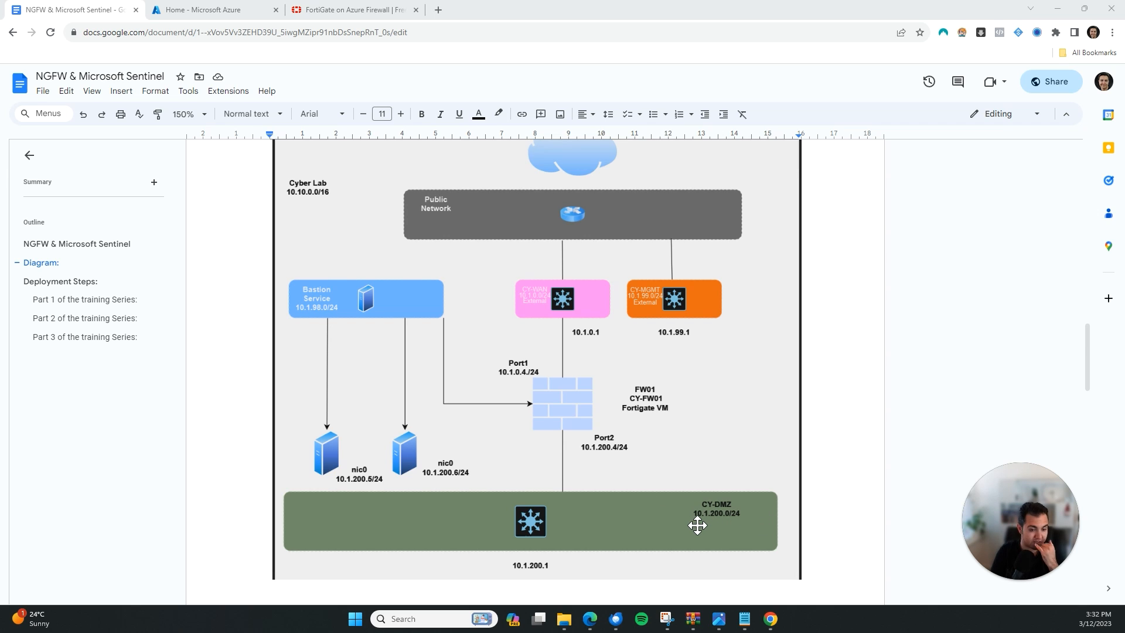
pyautogui.moveTo(711, 526)
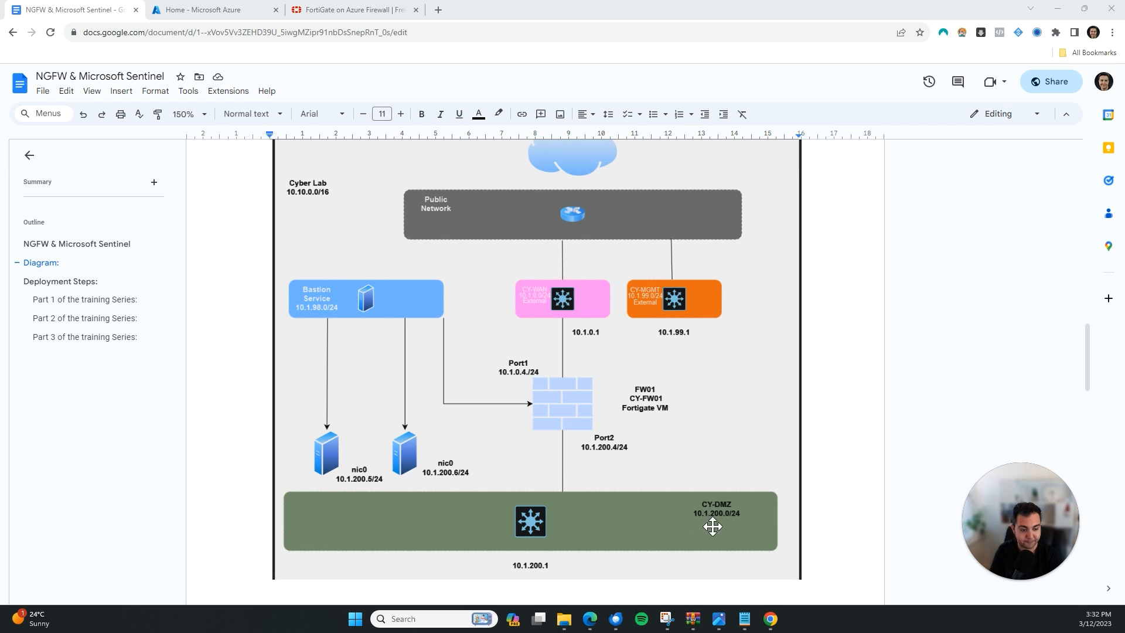
pyautogui.moveTo(499, 329)
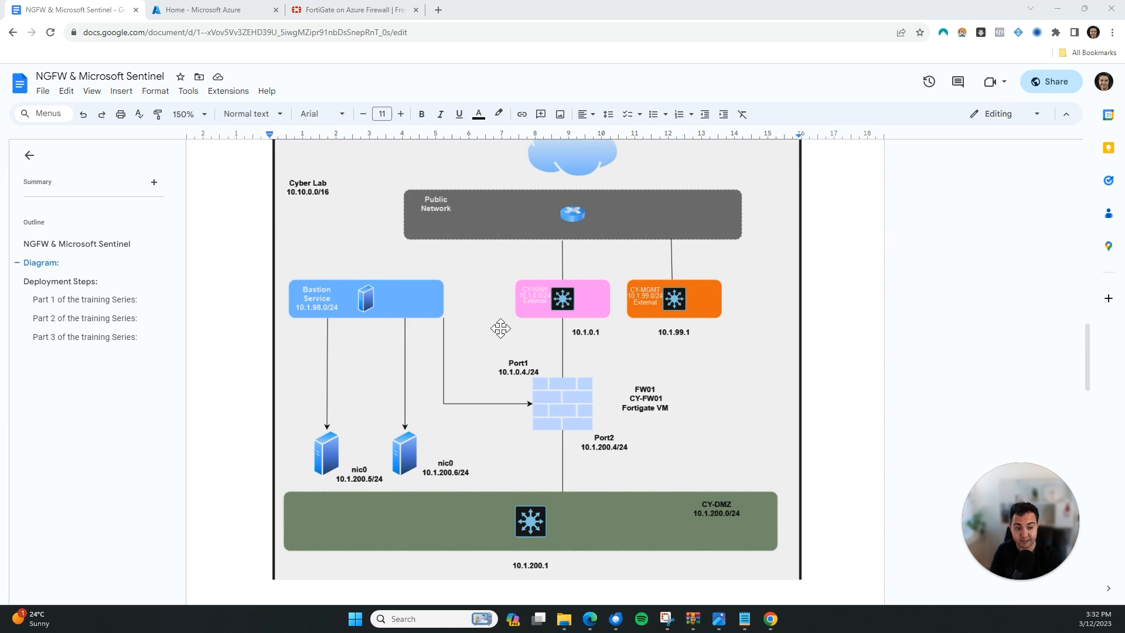
pyautogui.scroll(-3)
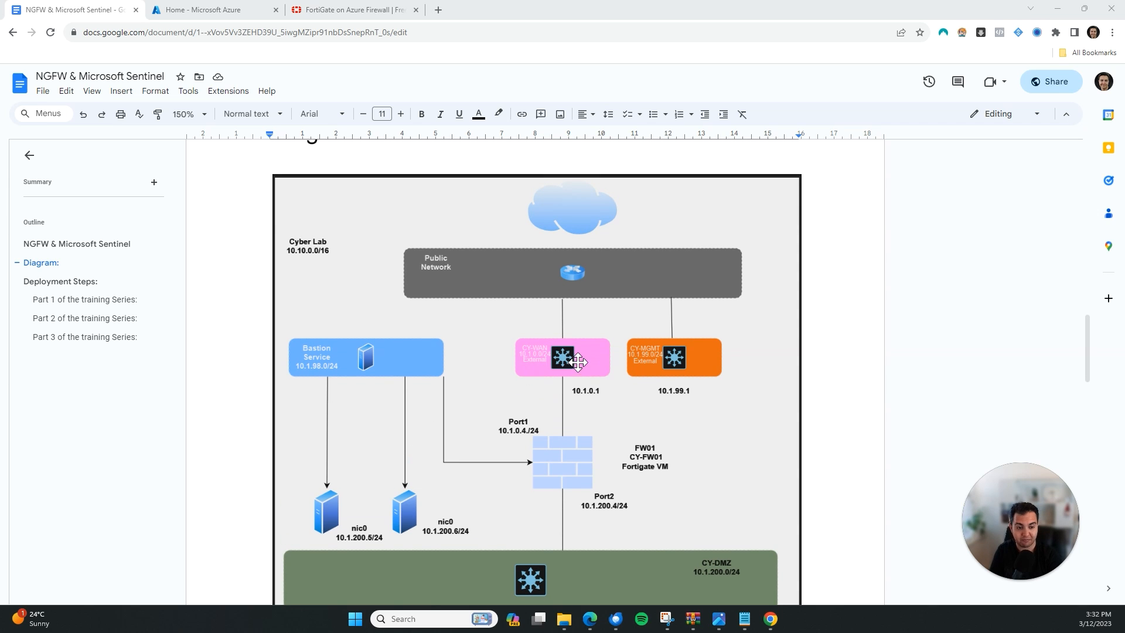
pyautogui.moveTo(265, 405)
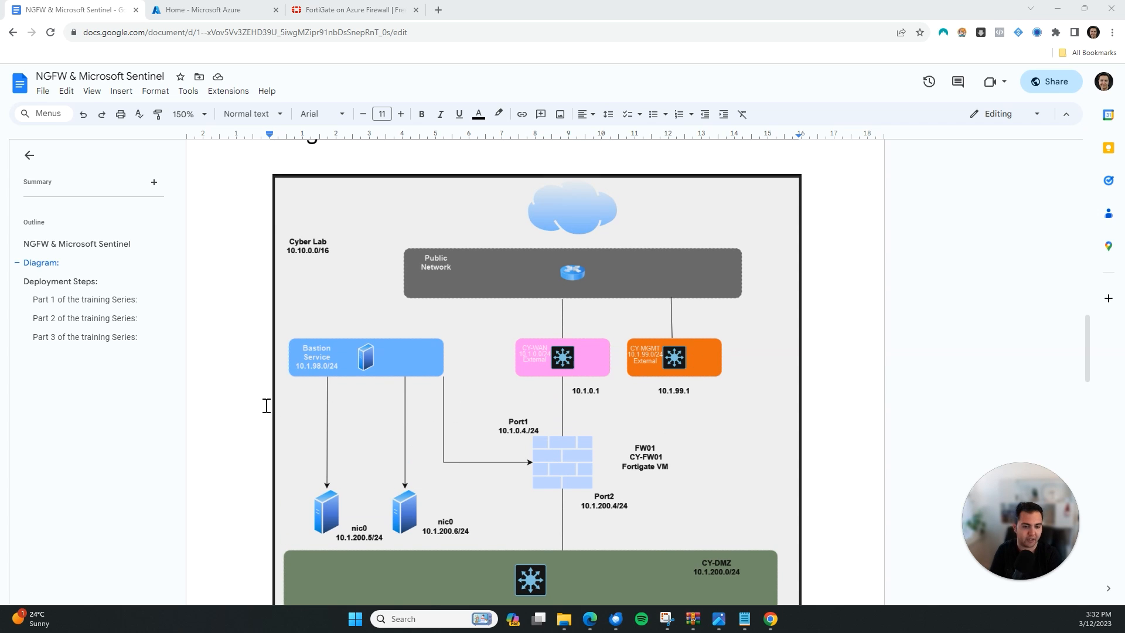
pyautogui.scroll(-3)
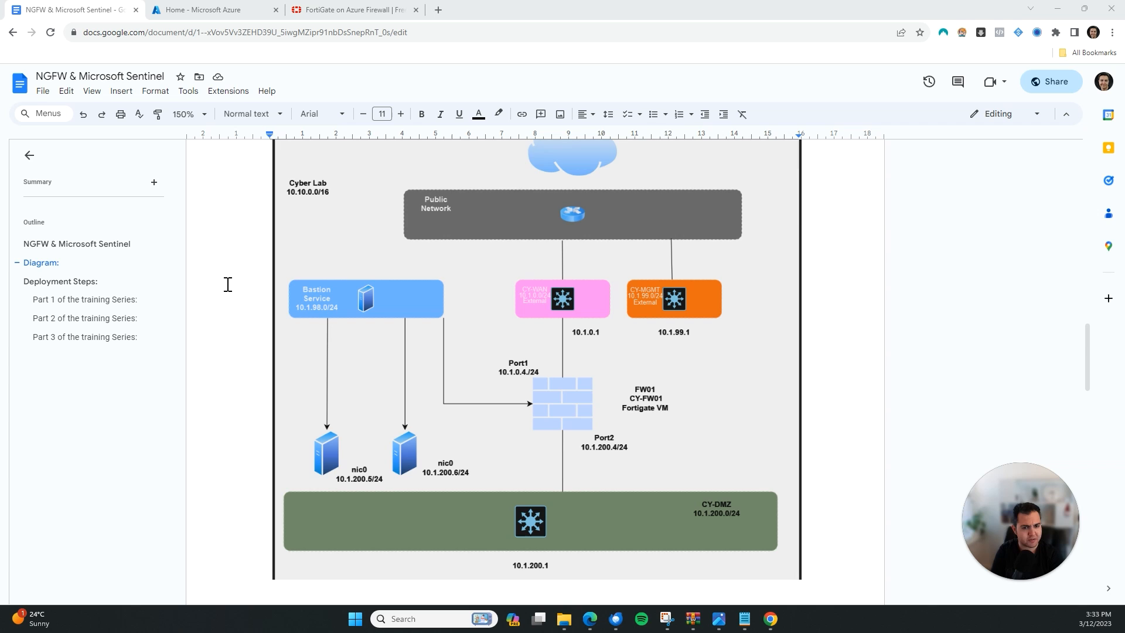
pyautogui.scroll(3)
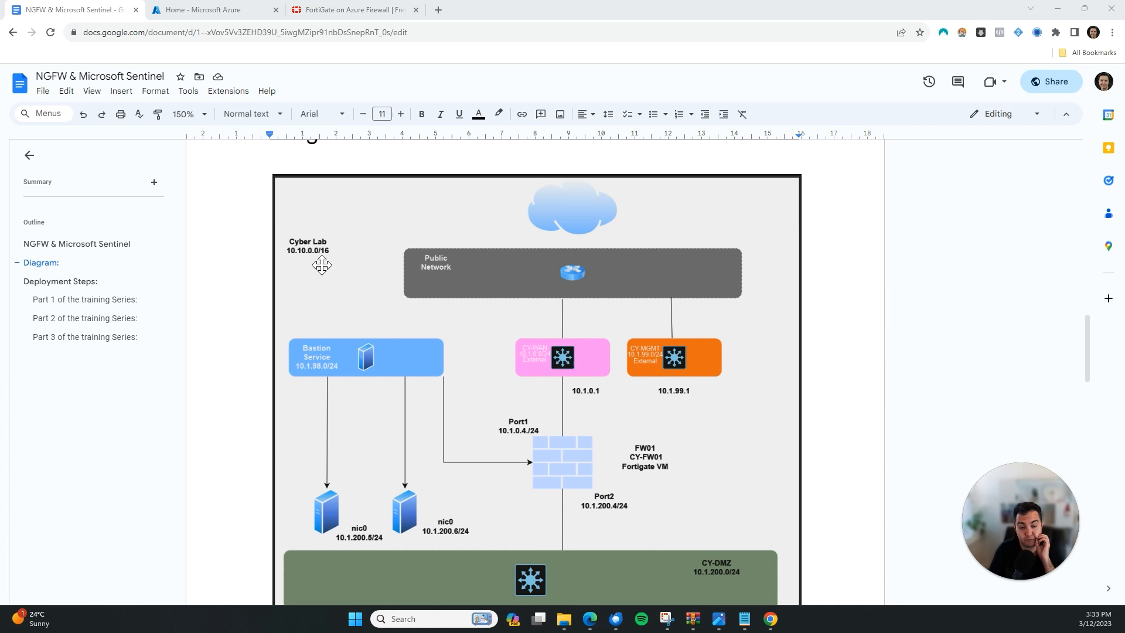
pyautogui.scroll(-3)
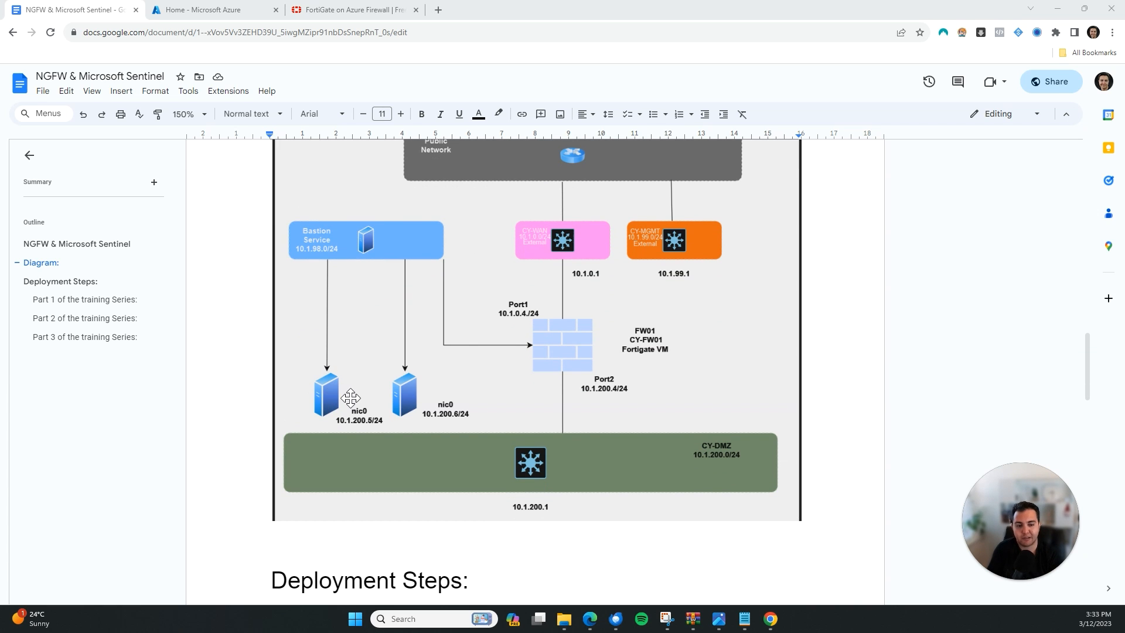
pyautogui.scroll(3)
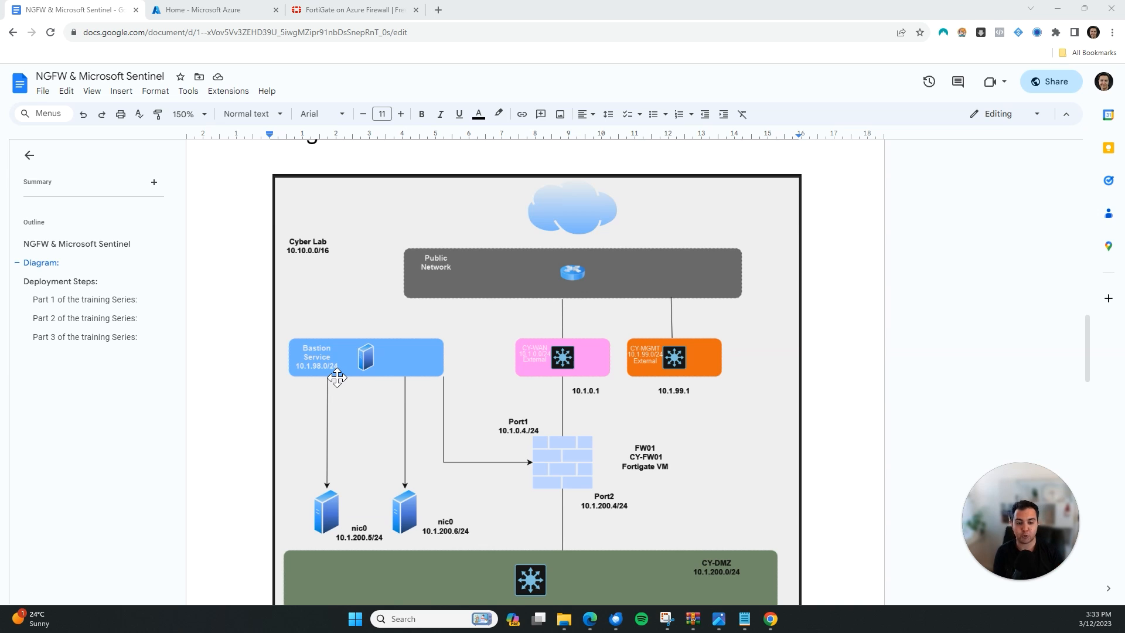
pyautogui.moveTo(327, 509)
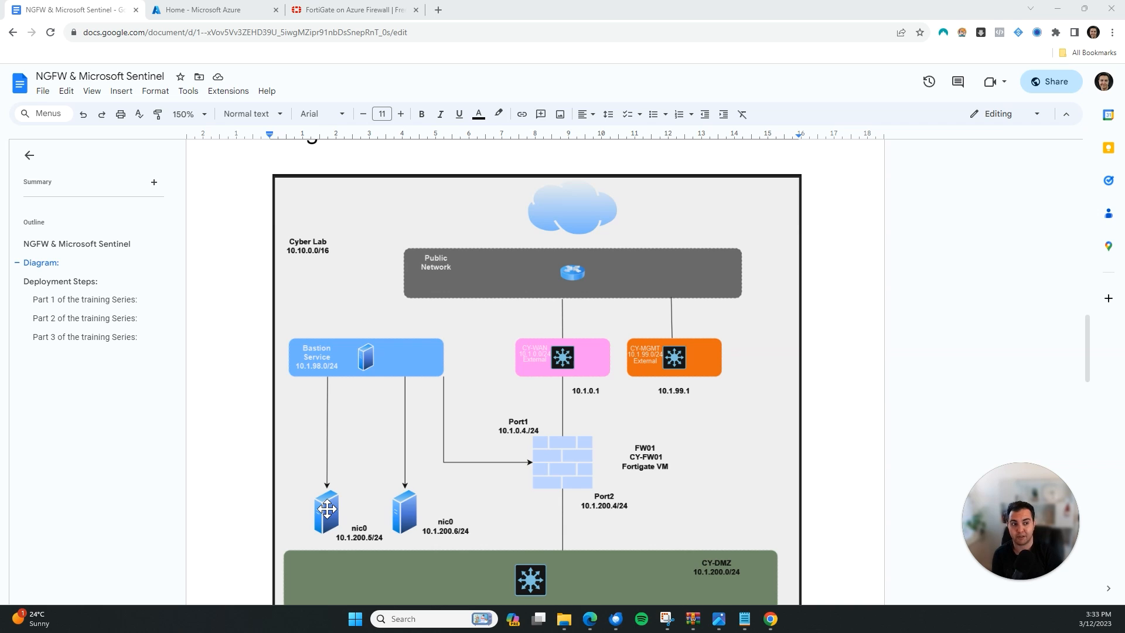
pyautogui.scroll(-3)
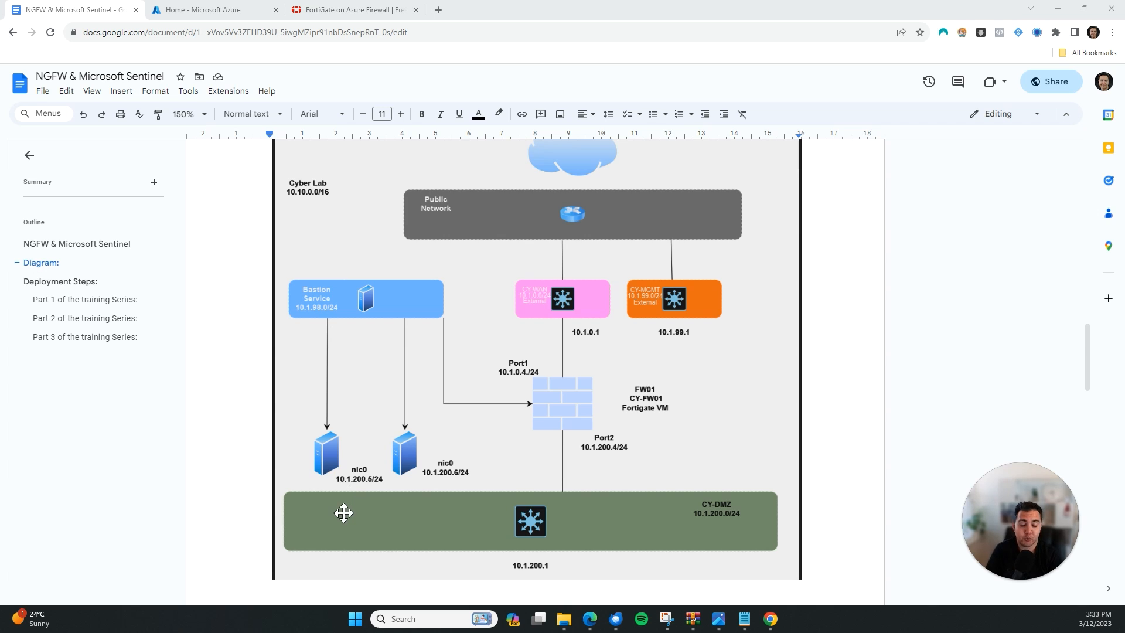
pyautogui.moveTo(445, 463)
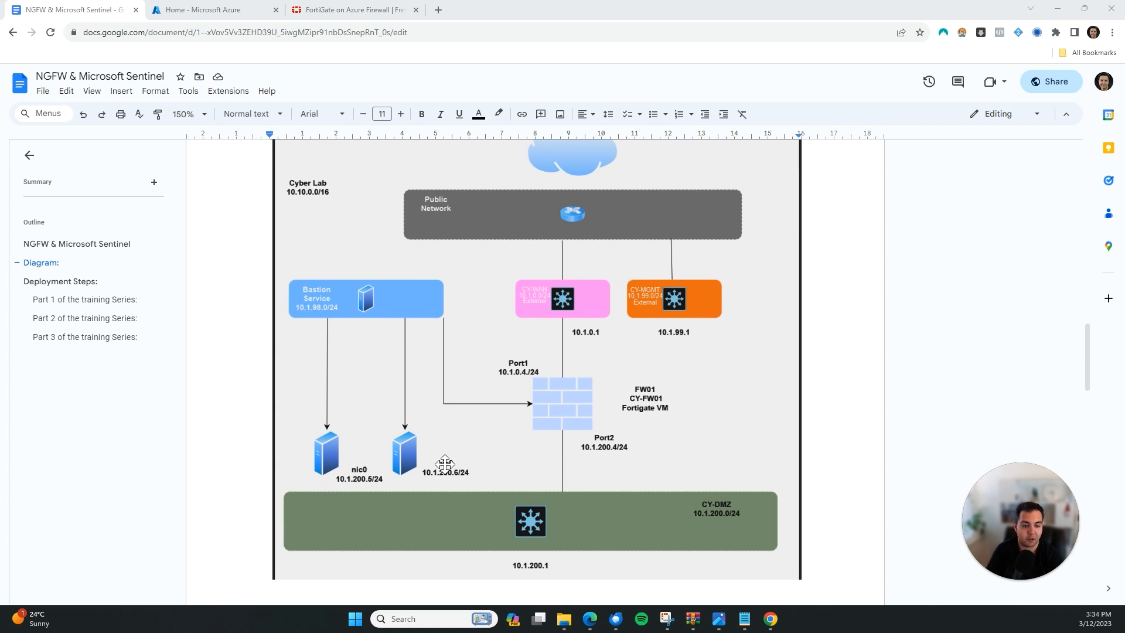
pyautogui.moveTo(660, 432)
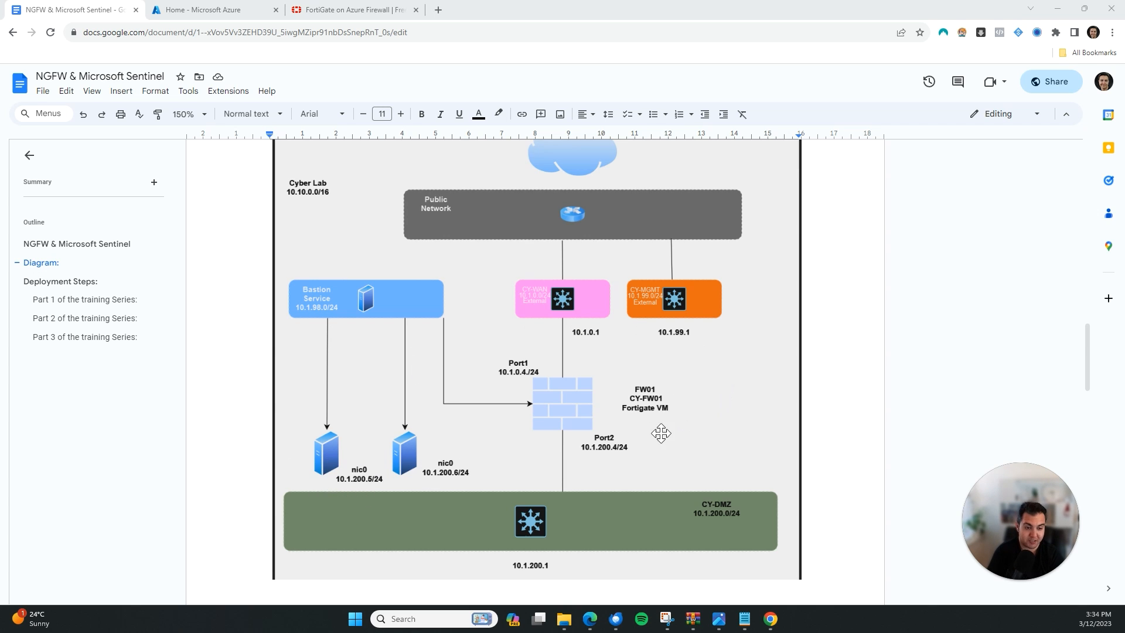
pyautogui.moveTo(333, 472)
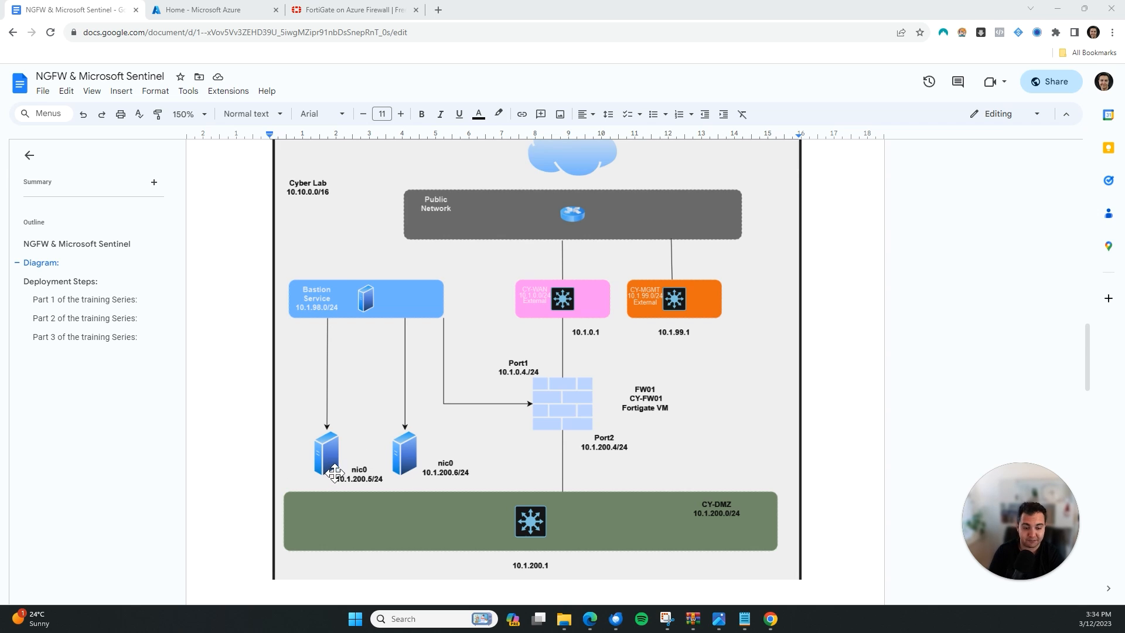
pyautogui.moveTo(349, 482)
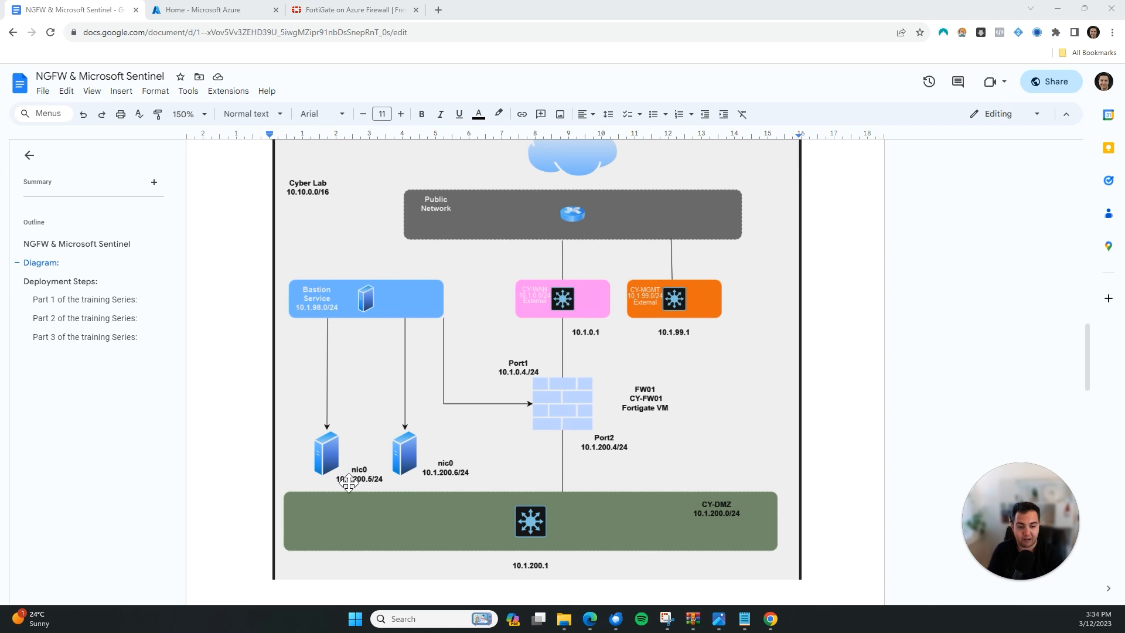
pyautogui.moveTo(452, 481)
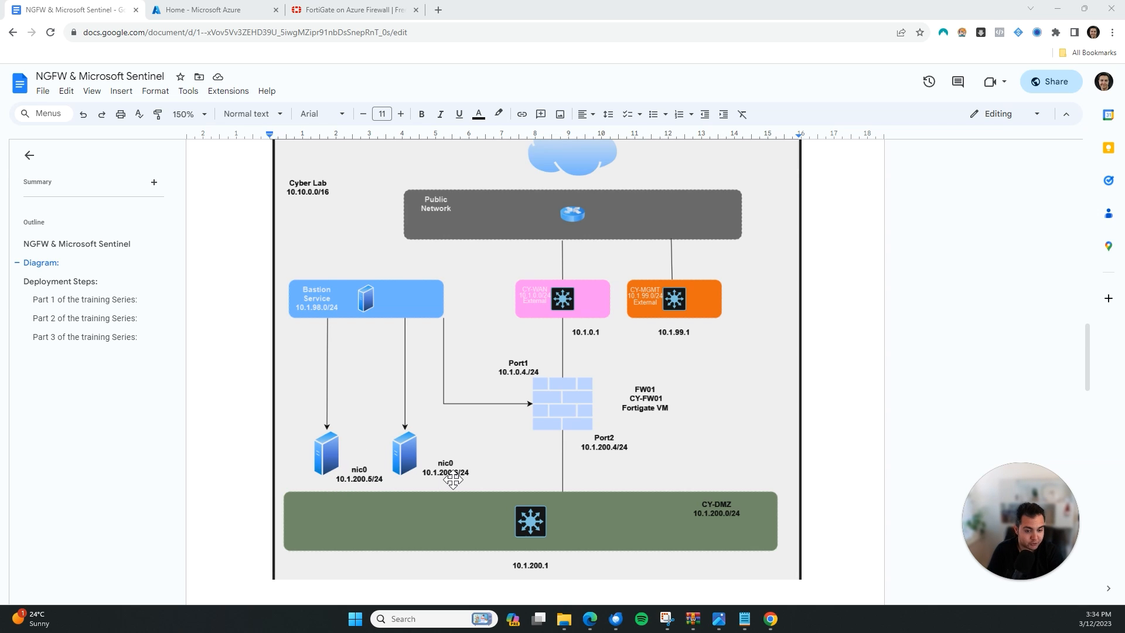
pyautogui.moveTo(314, 424)
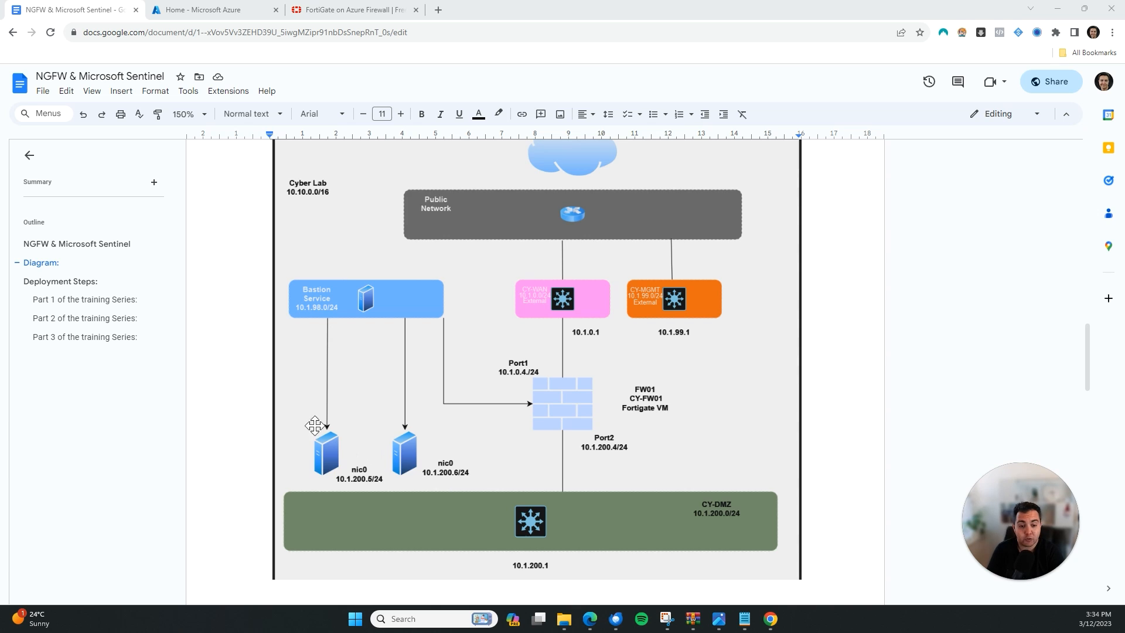
pyautogui.moveTo(380, 475)
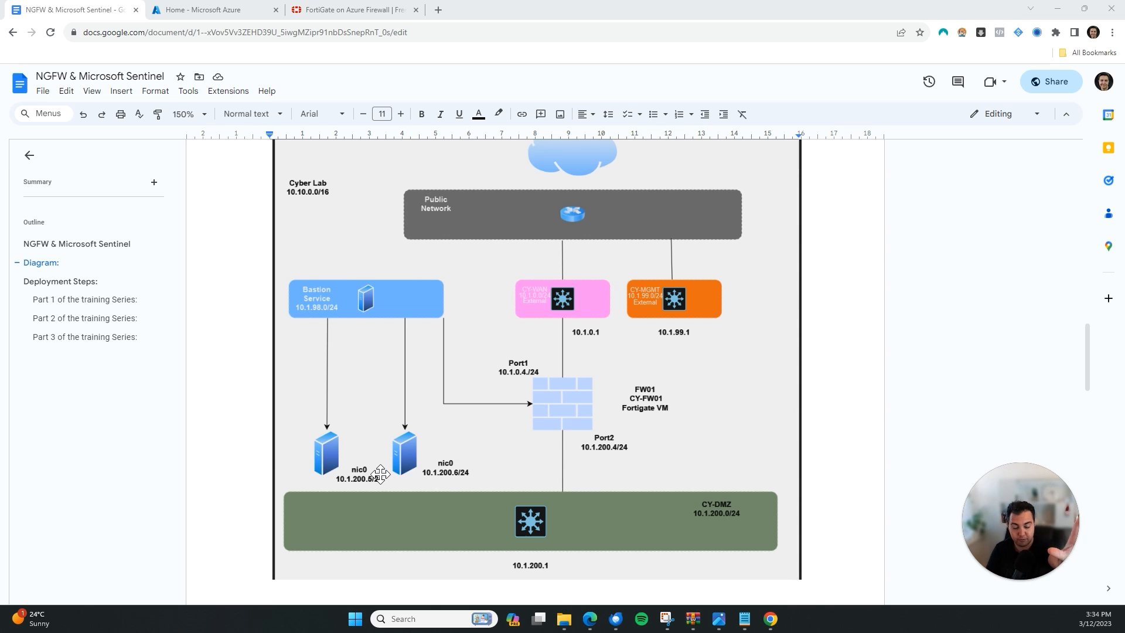
pyautogui.moveTo(310, 267)
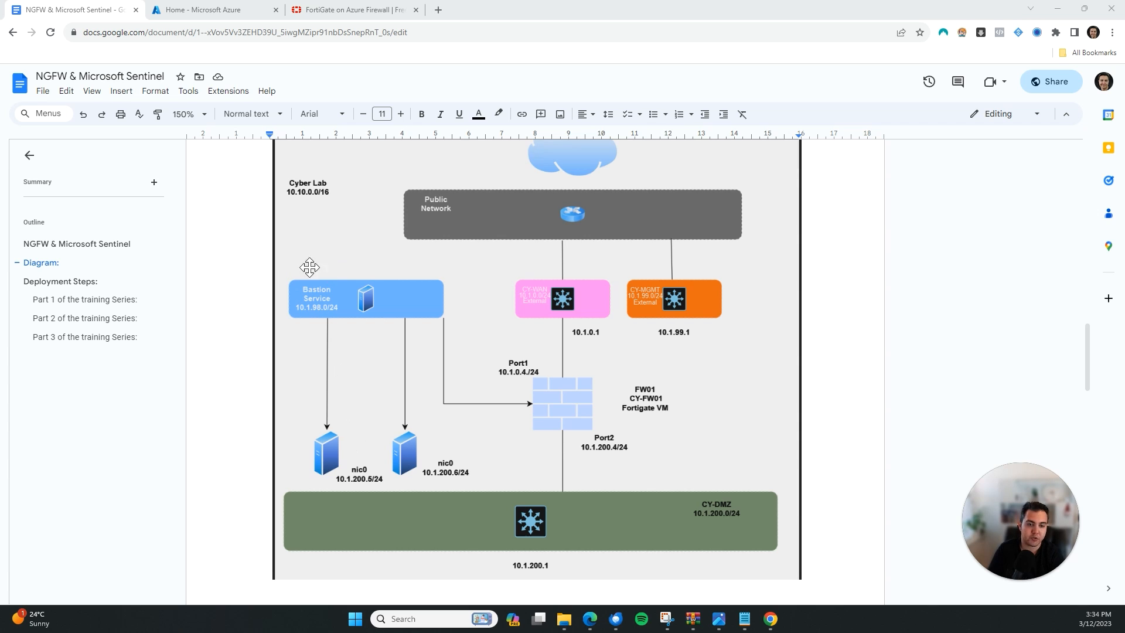
# - Check the remote desktop window and Azure portal, then scroll the guide to Deployment Steps
pyautogui.scroll(3)
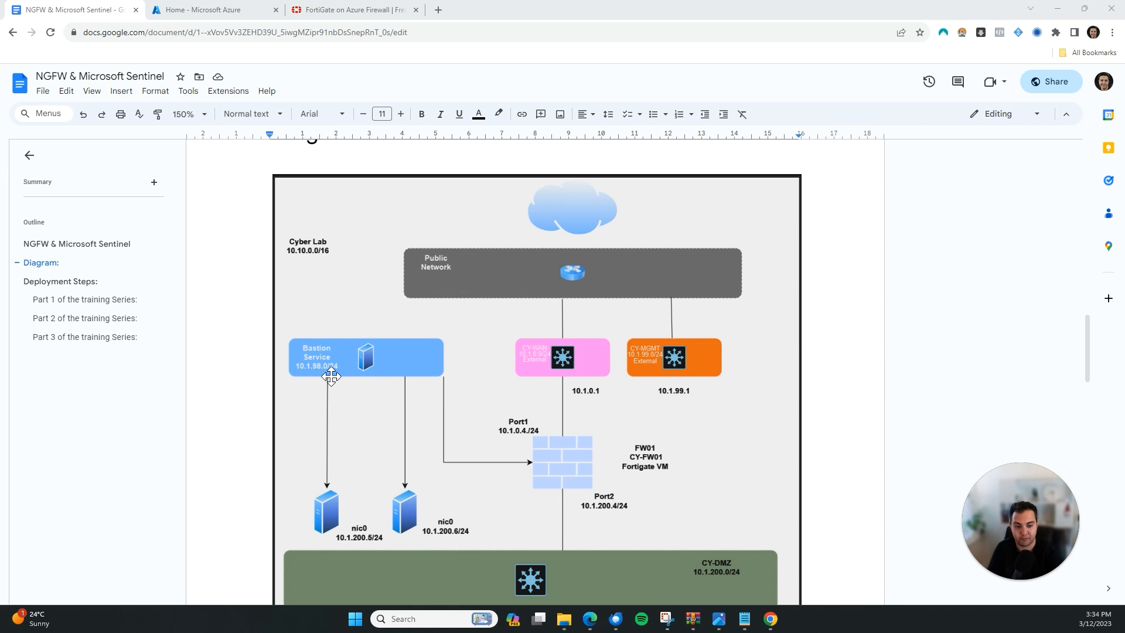
pyautogui.moveTo(304, 512)
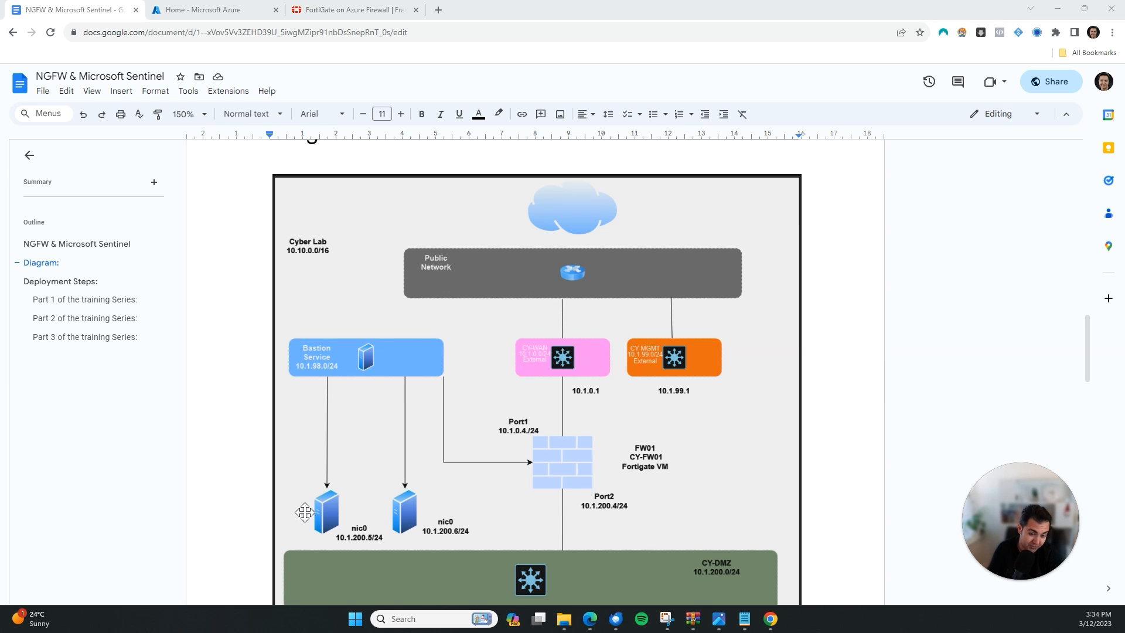
pyautogui.moveTo(496, 524)
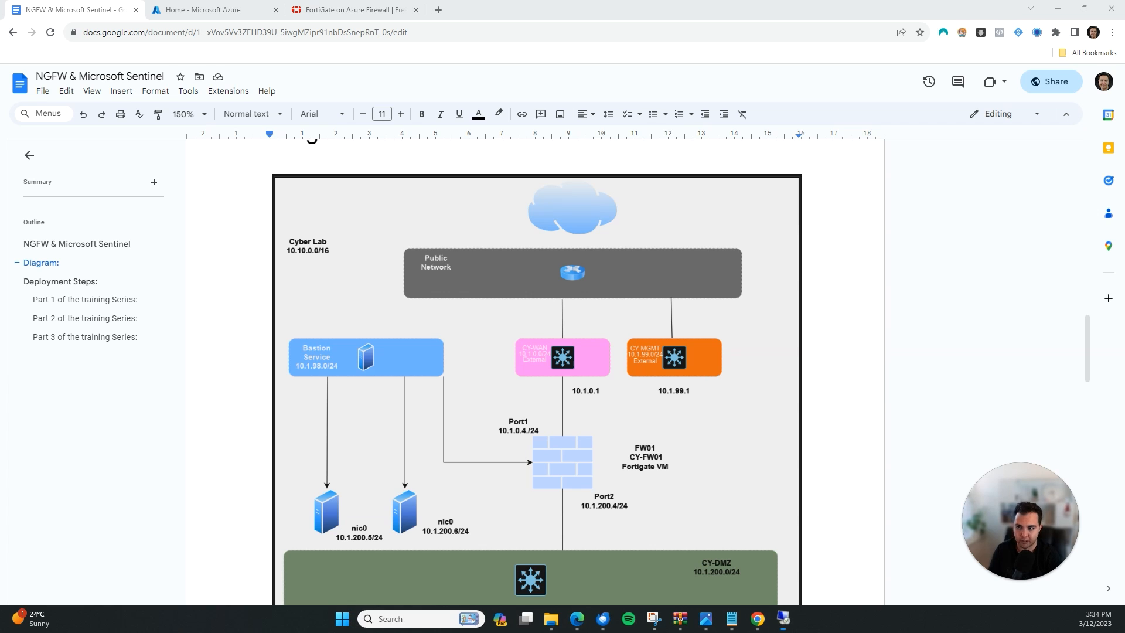
pyautogui.click(783, 619)
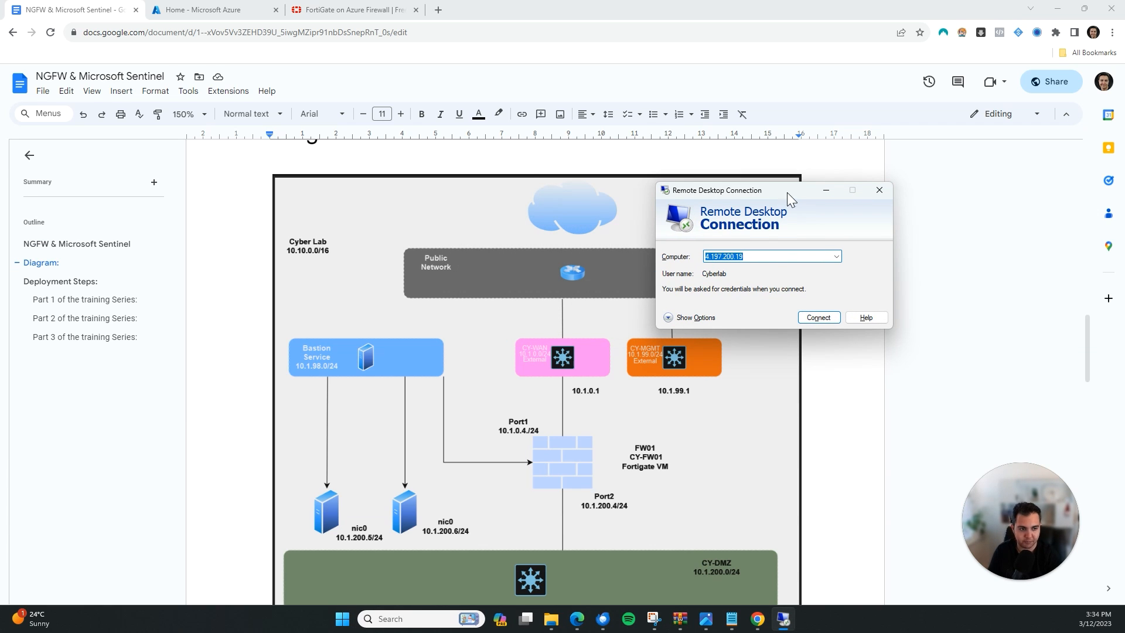
pyautogui.moveTo(717, 189); pyautogui.dragTo(717, 197)
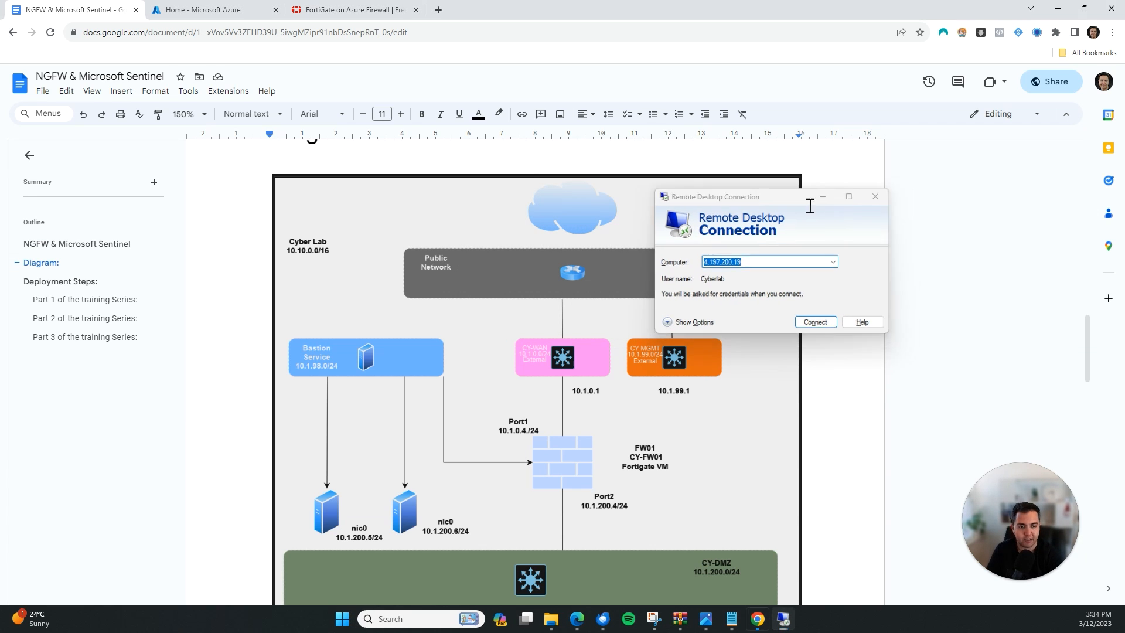
pyautogui.click(874, 196)
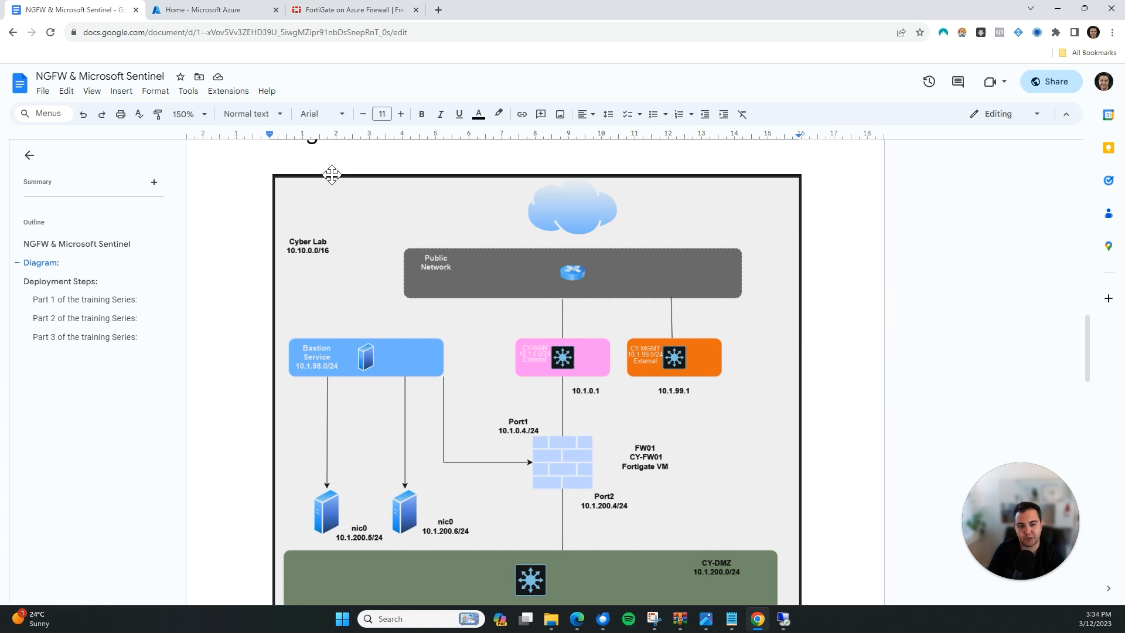
pyautogui.scroll(-3)
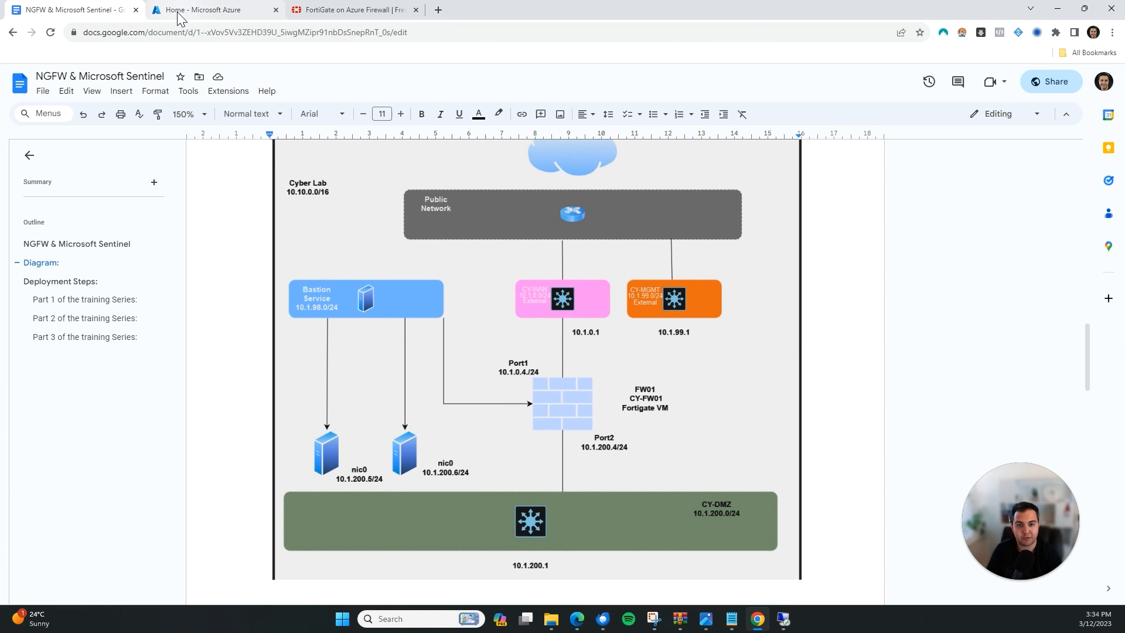
pyautogui.click(208, 10)
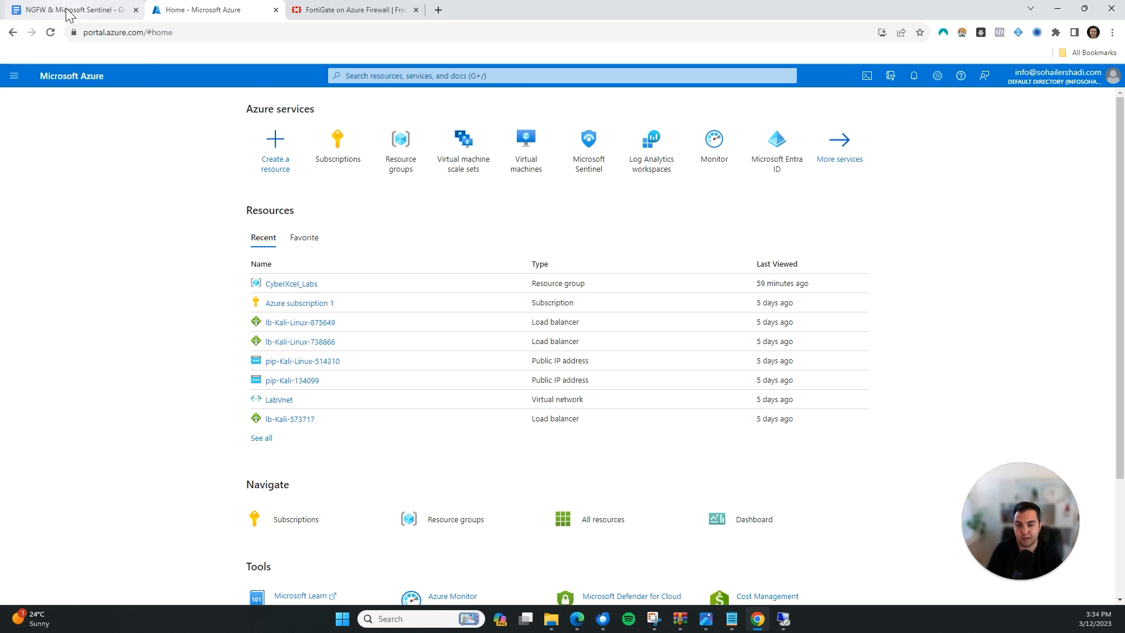
pyautogui.click(72, 10)
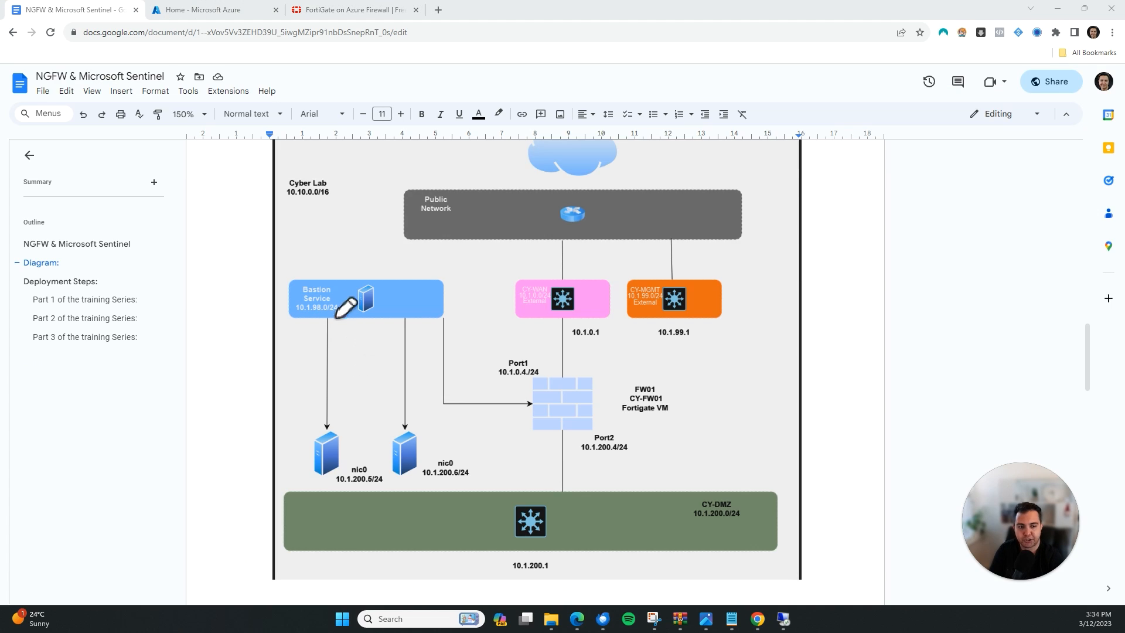
pyautogui.moveTo(330, 481)
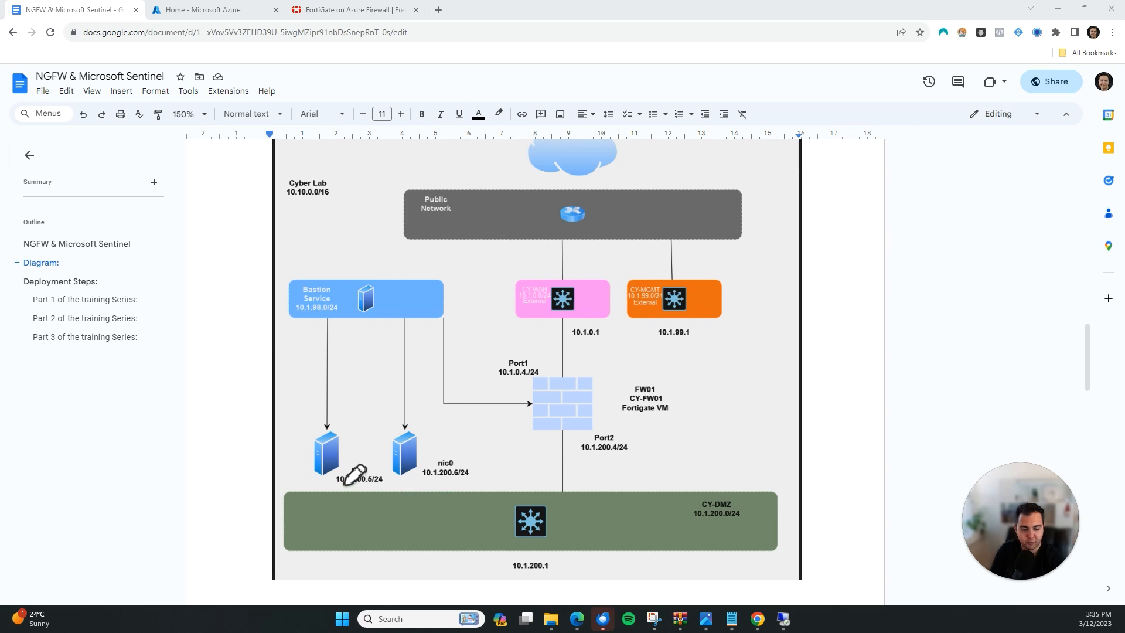
pyautogui.moveTo(358, 494)
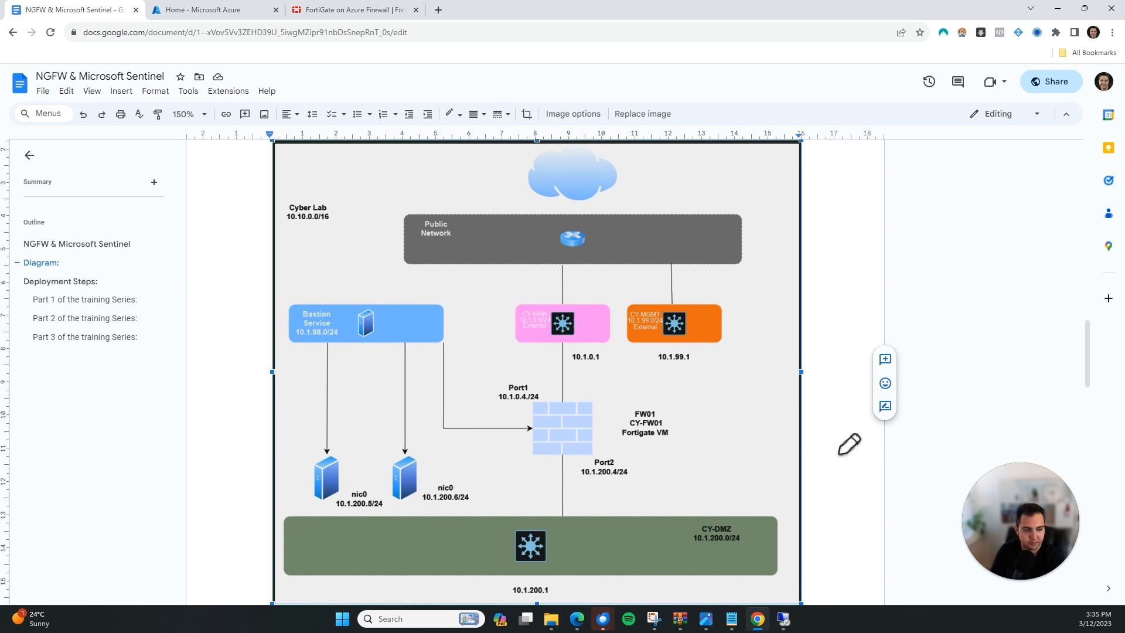
pyautogui.scroll(-3)
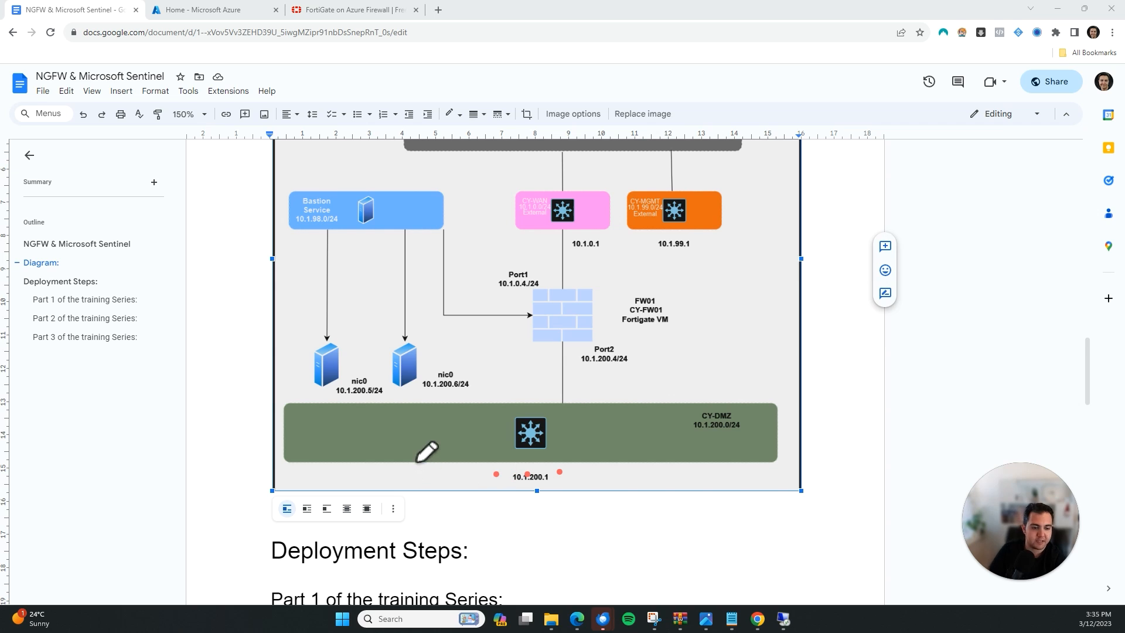
pyautogui.moveTo(456, 404)
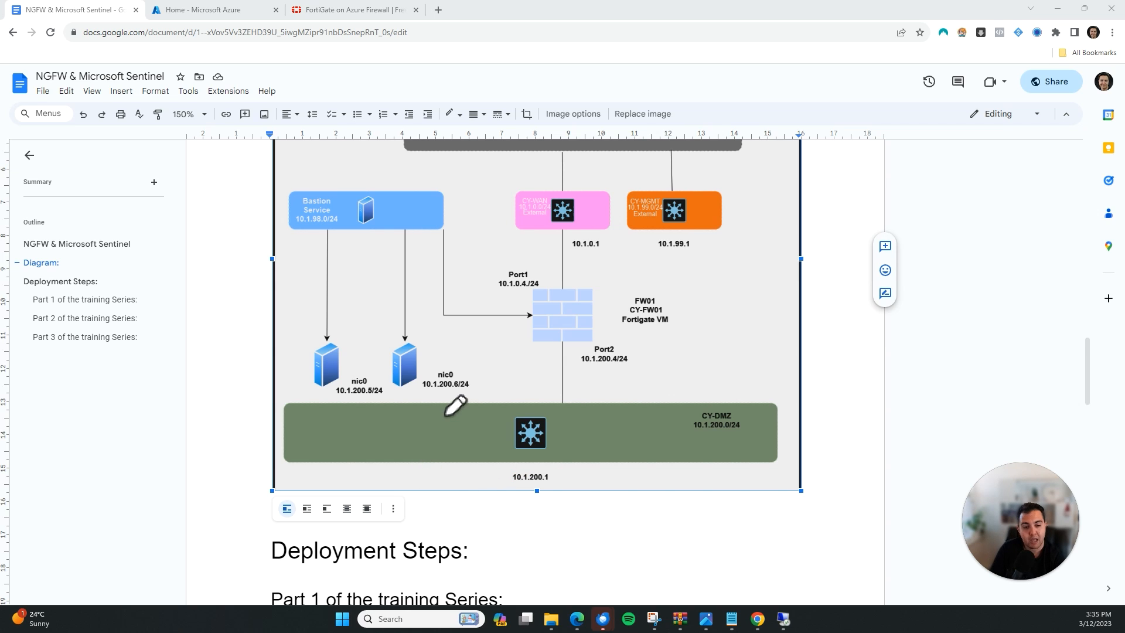
pyautogui.moveTo(341, 380)
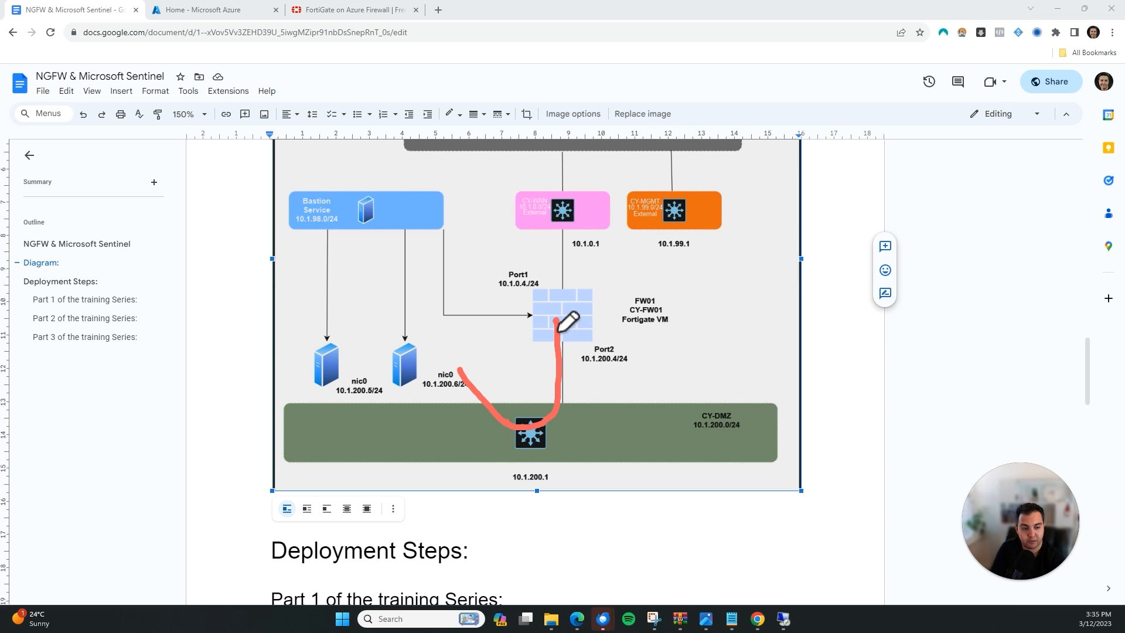
pyautogui.moveTo(571, 454)
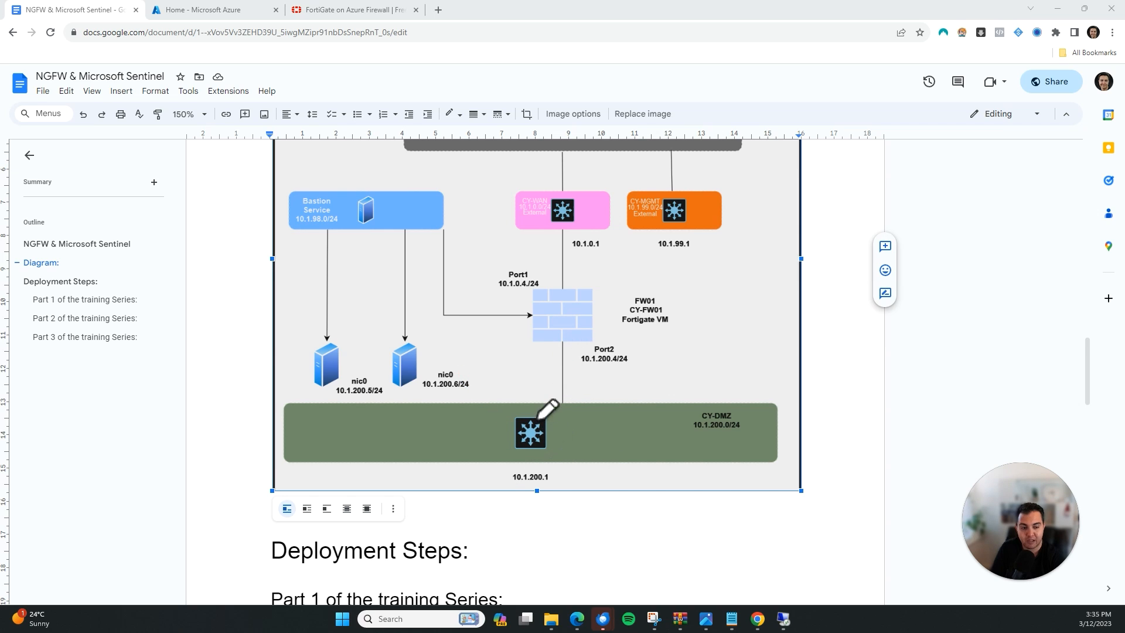
pyautogui.moveTo(463, 355)
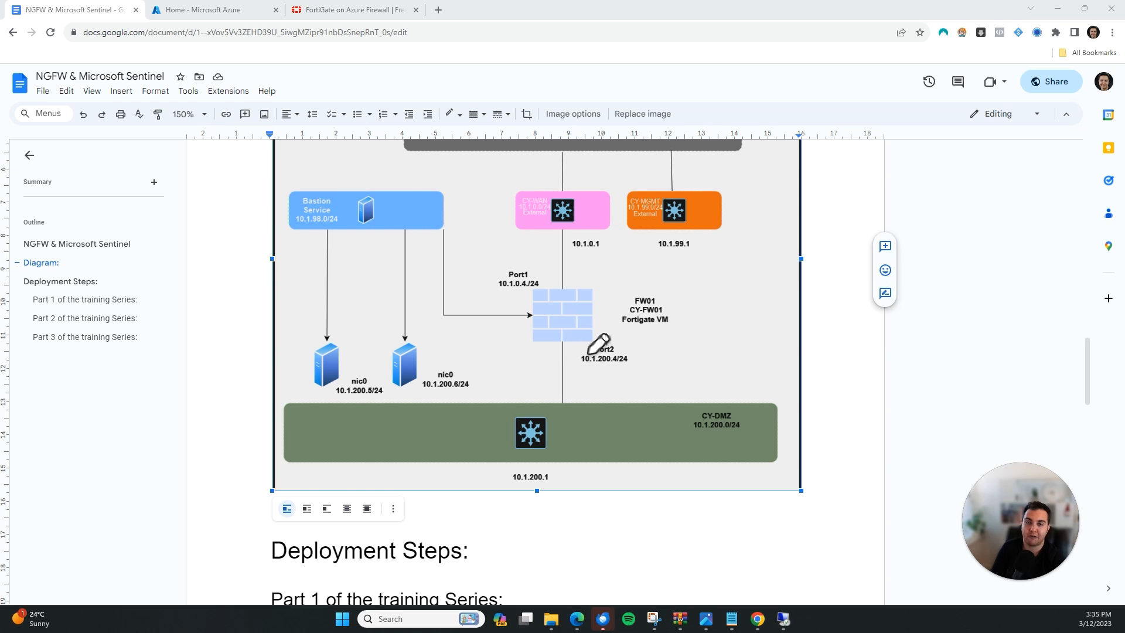
pyautogui.moveTo(598, 392)
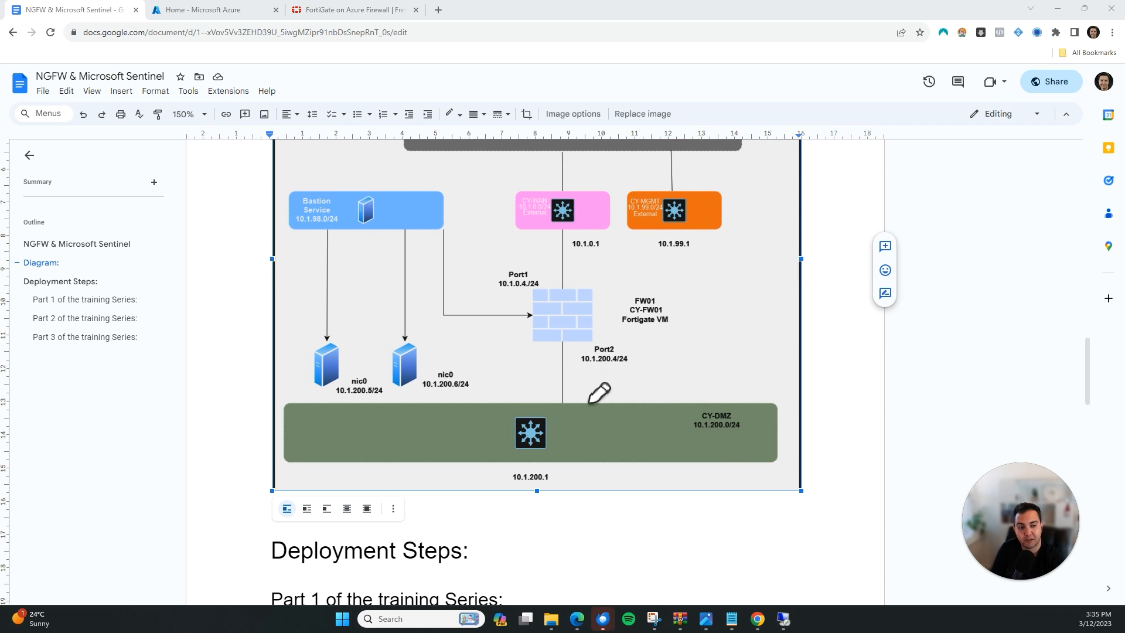
pyautogui.moveTo(581, 316)
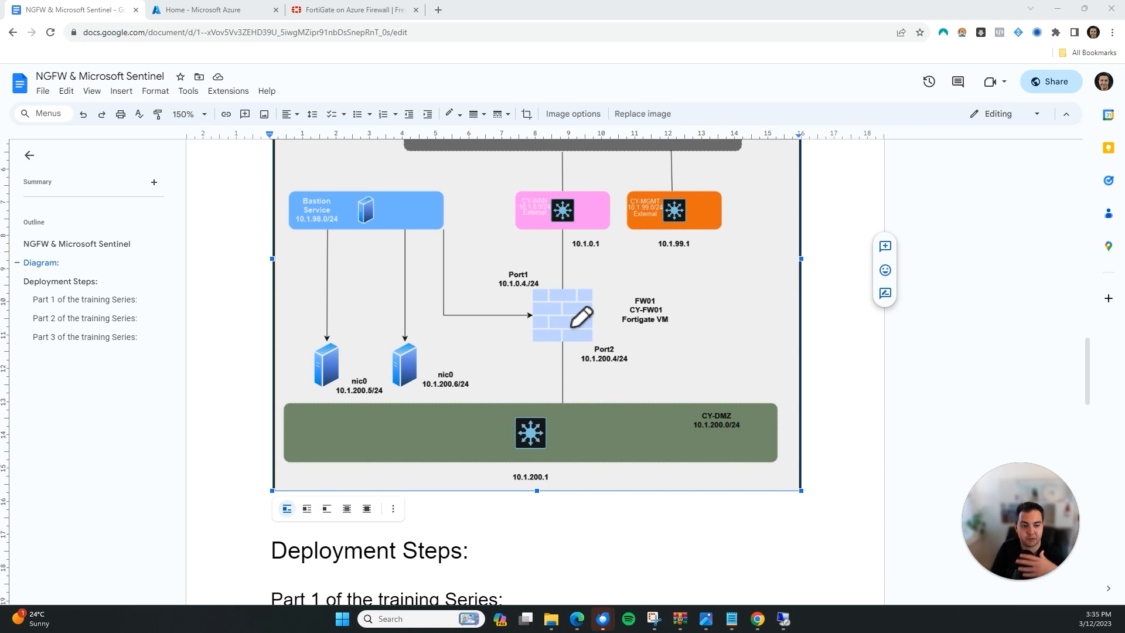
# - Show the Cyber Lab diagram from the cloud and Public Network down to CY-DMZ
pyautogui.scroll(-3)
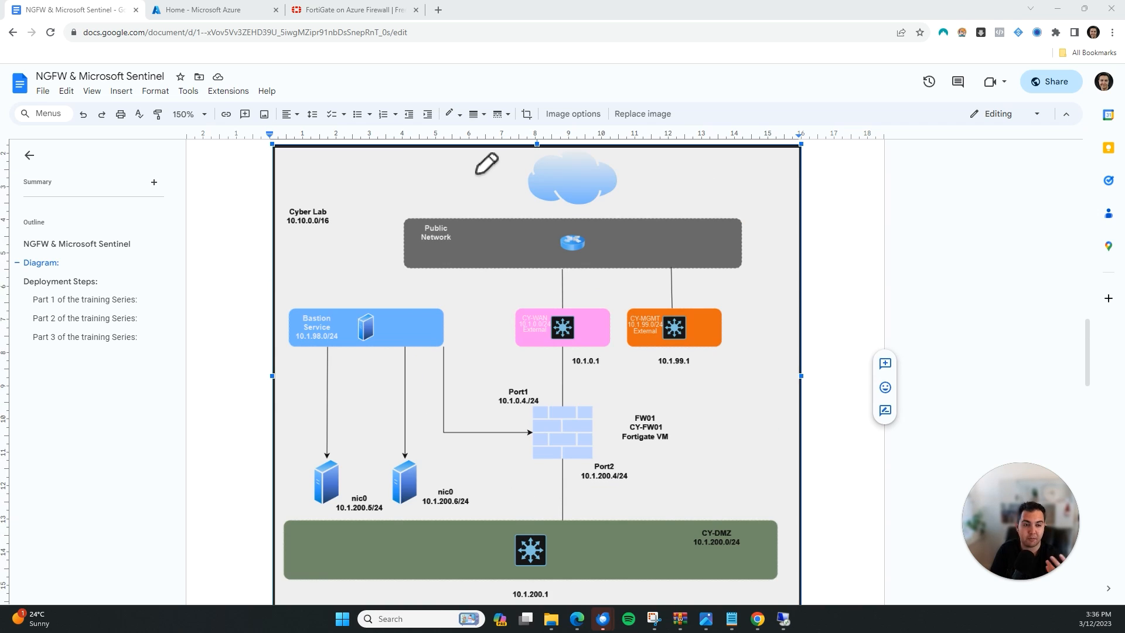
pyautogui.moveTo(408, 521)
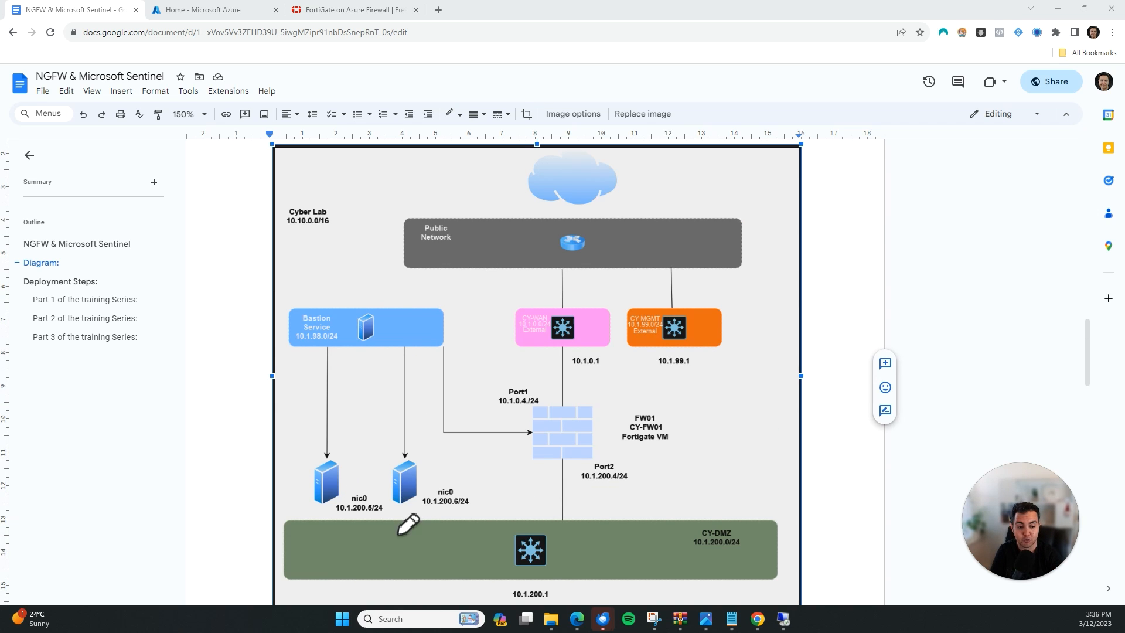
pyautogui.moveTo(453, 201)
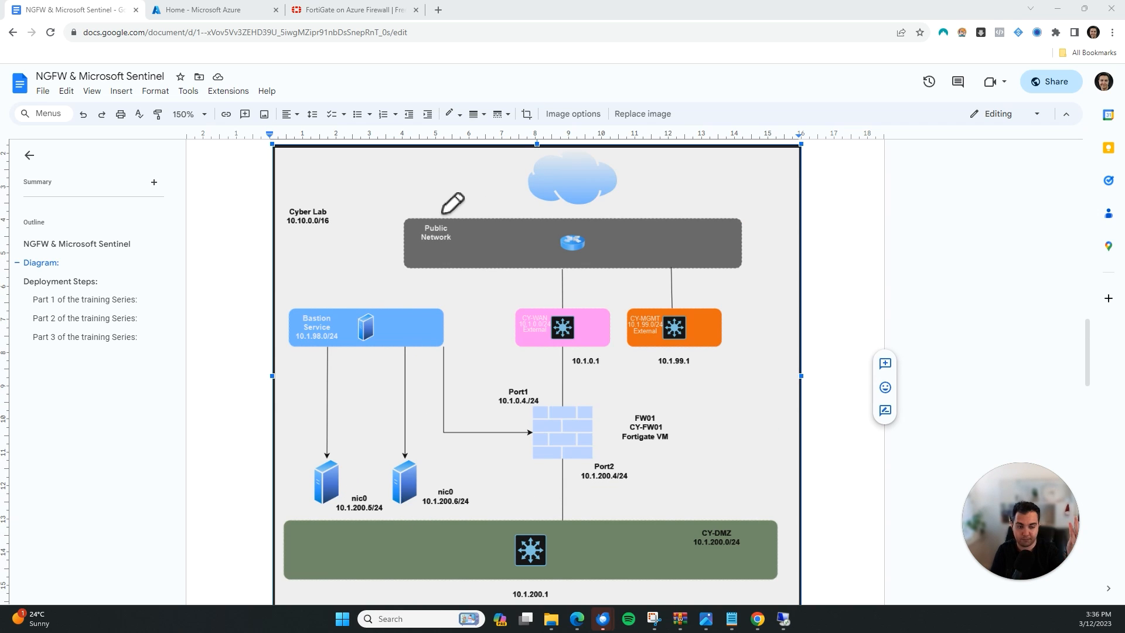
pyautogui.moveTo(473, 176)
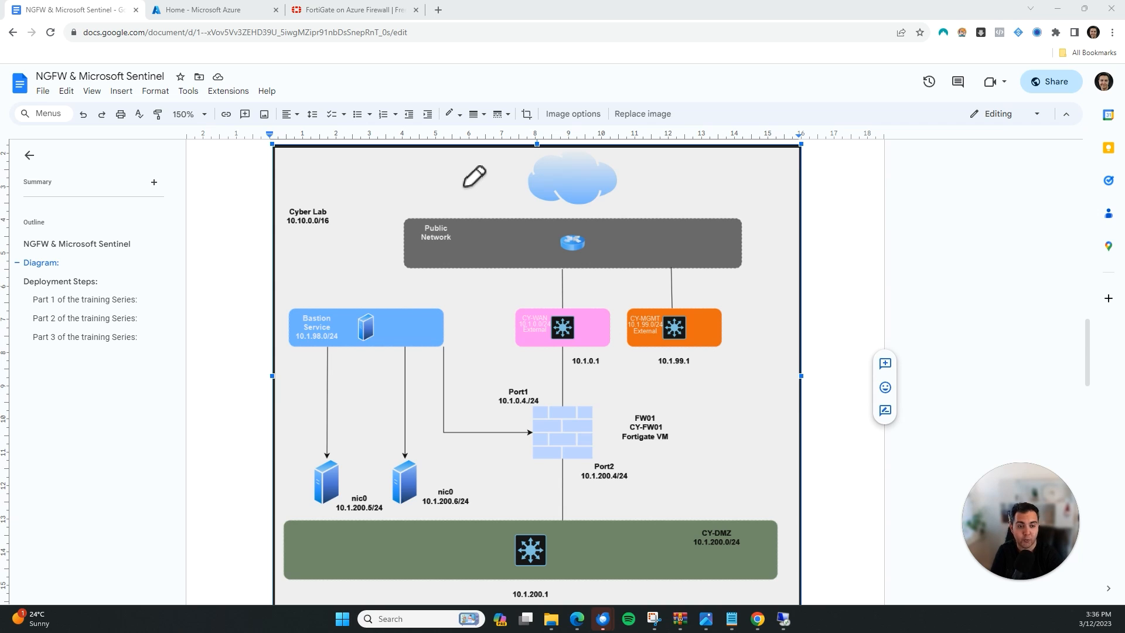
pyautogui.moveTo(452, 159)
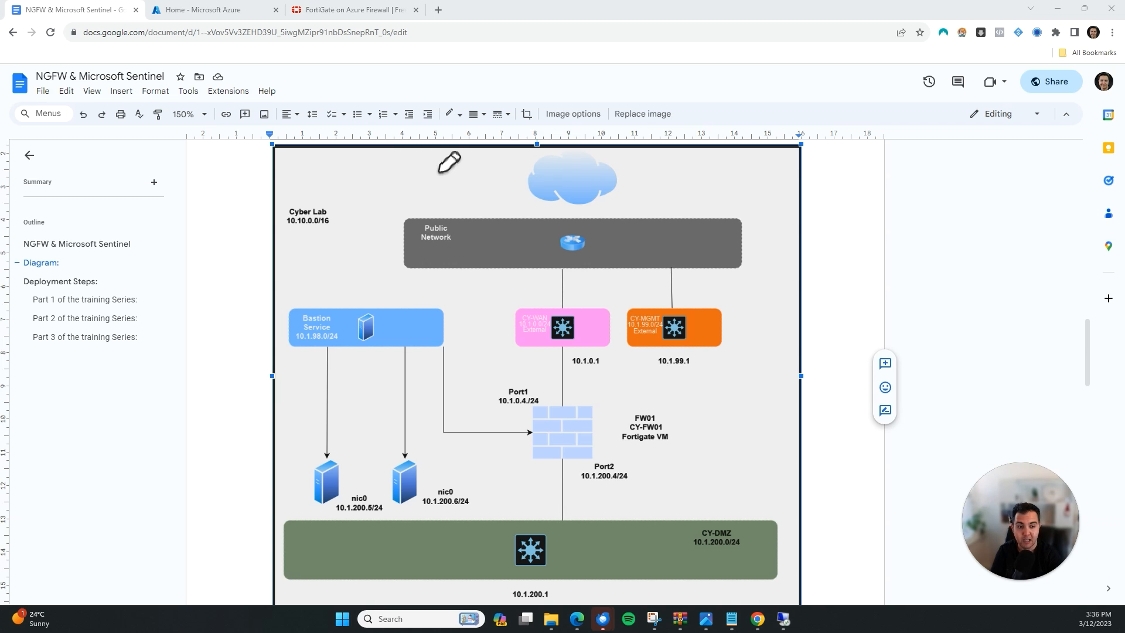
pyautogui.moveTo(483, 159)
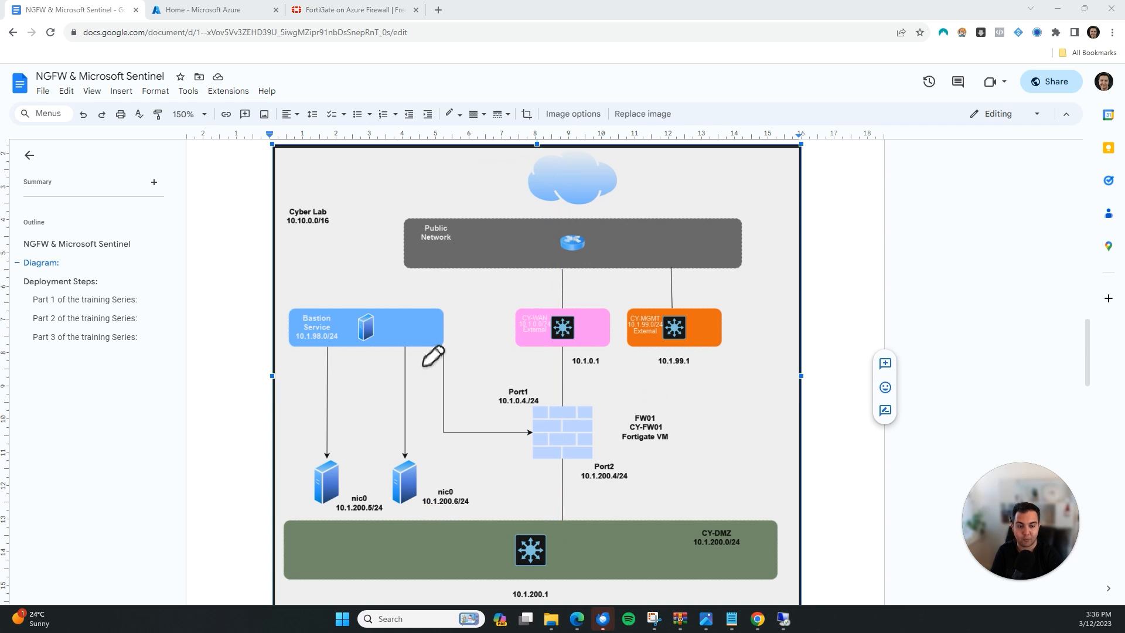
pyautogui.moveTo(408, 237)
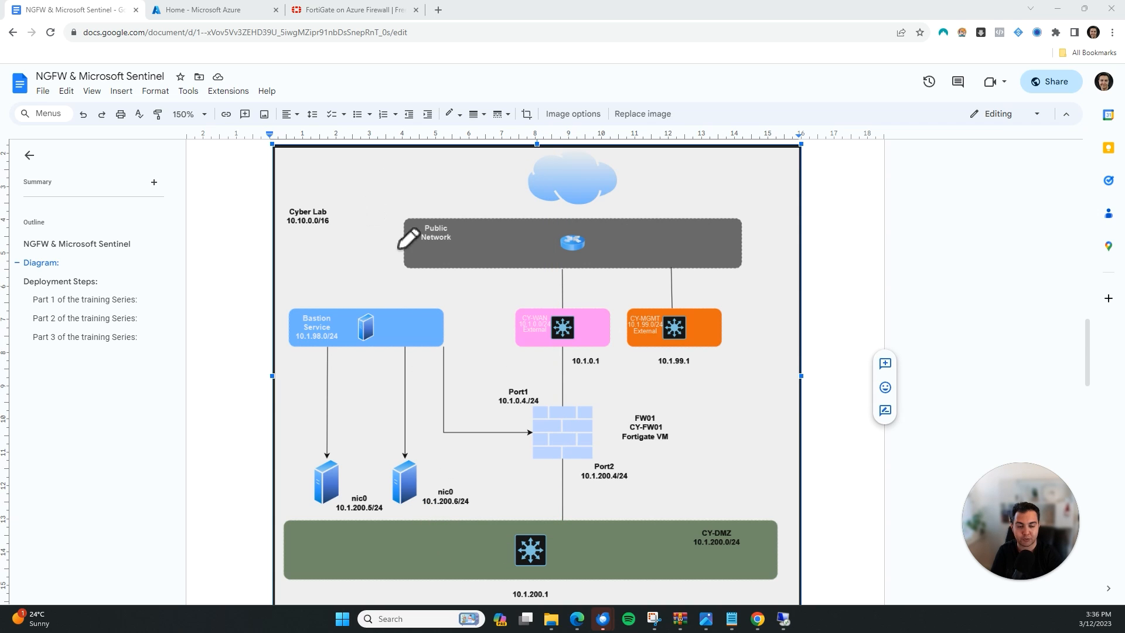
pyautogui.moveTo(371, 475)
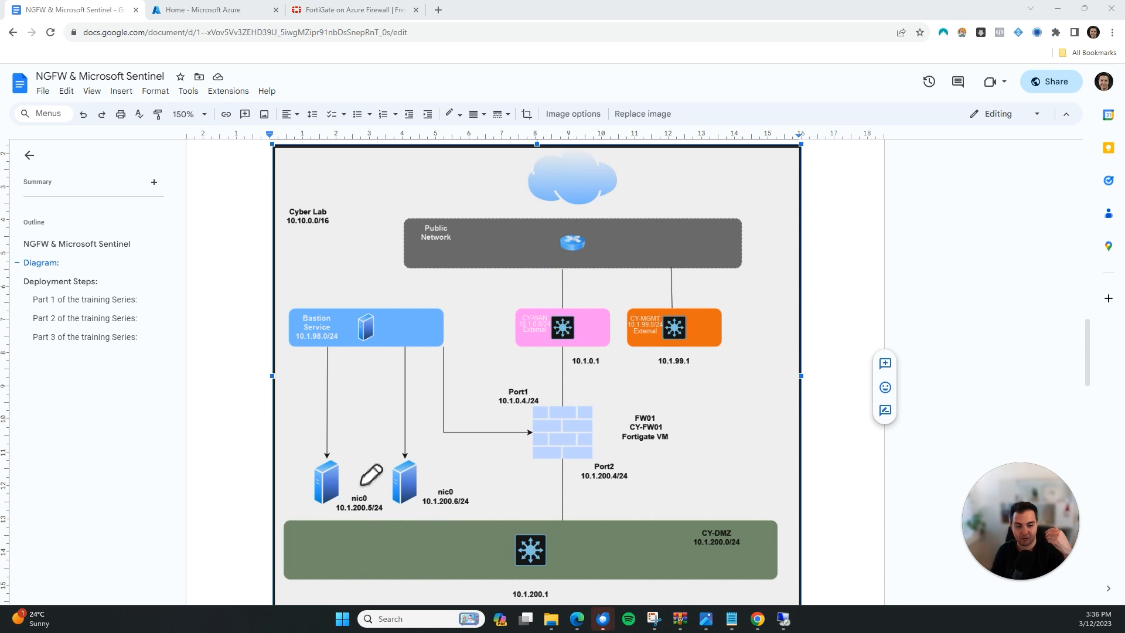
pyautogui.moveTo(324, 434)
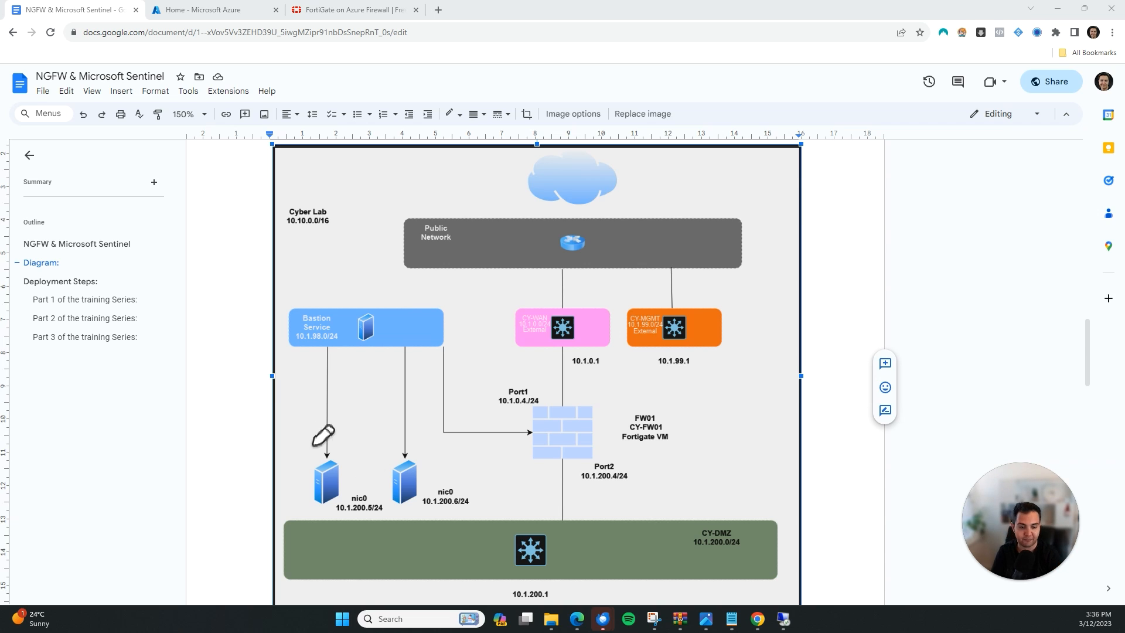
pyautogui.moveTo(587, 367)
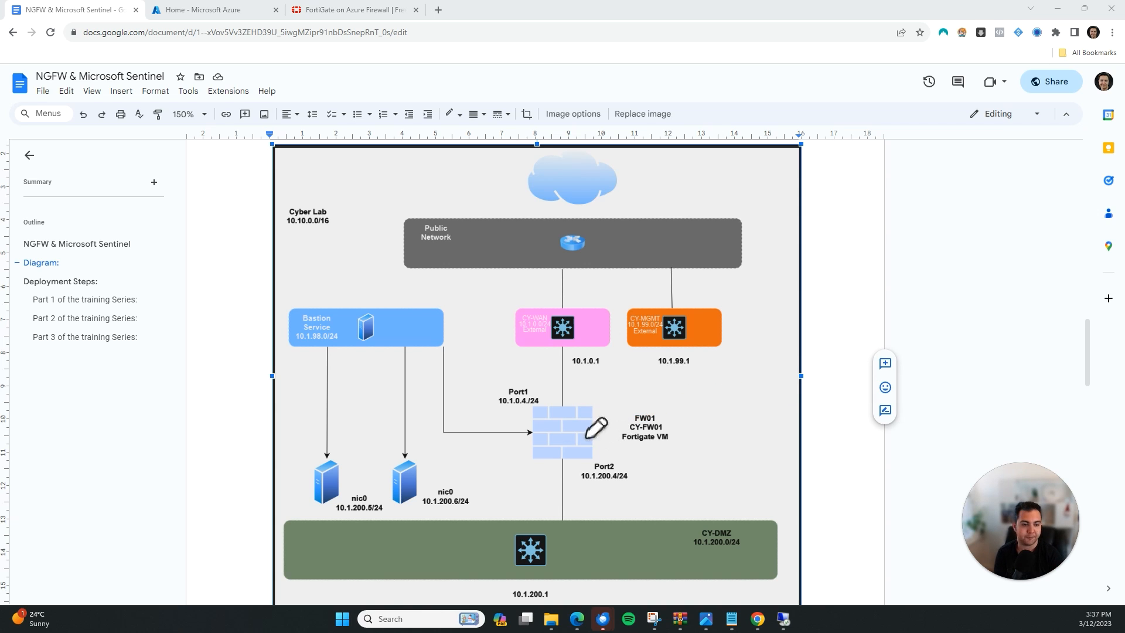
pyautogui.moveTo(614, 387)
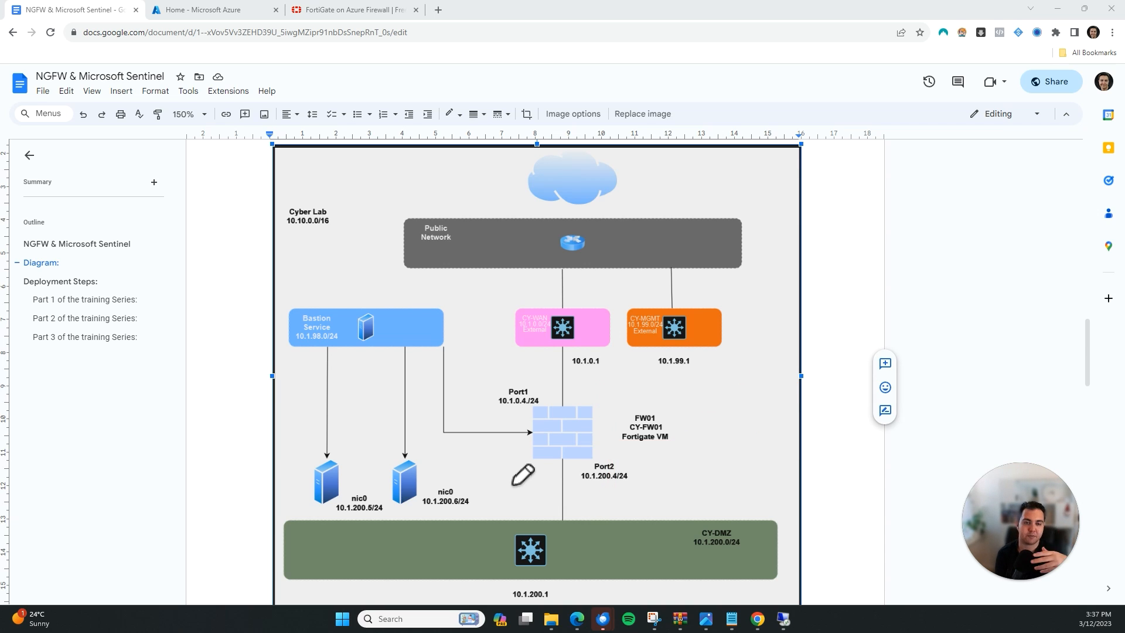
pyautogui.moveTo(506, 448)
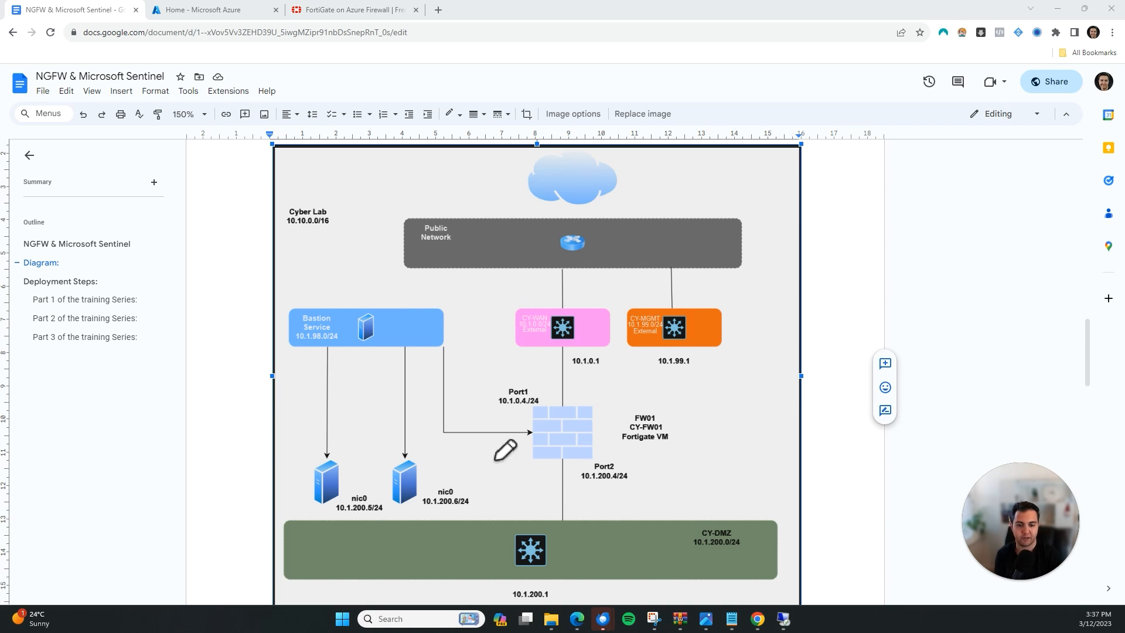
pyautogui.moveTo(429, 409)
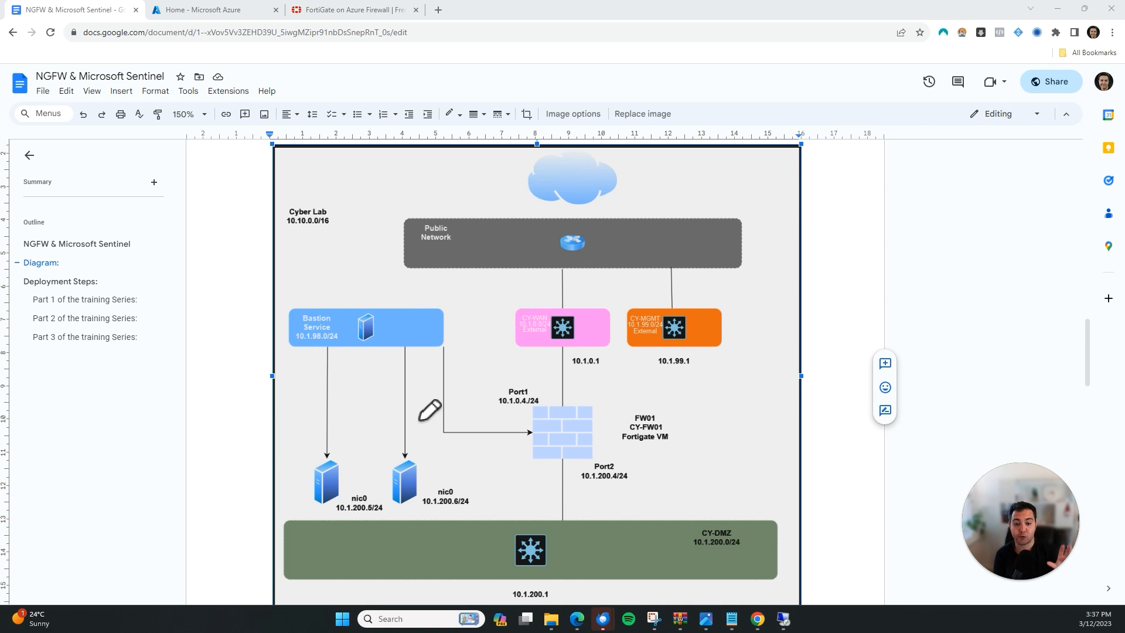